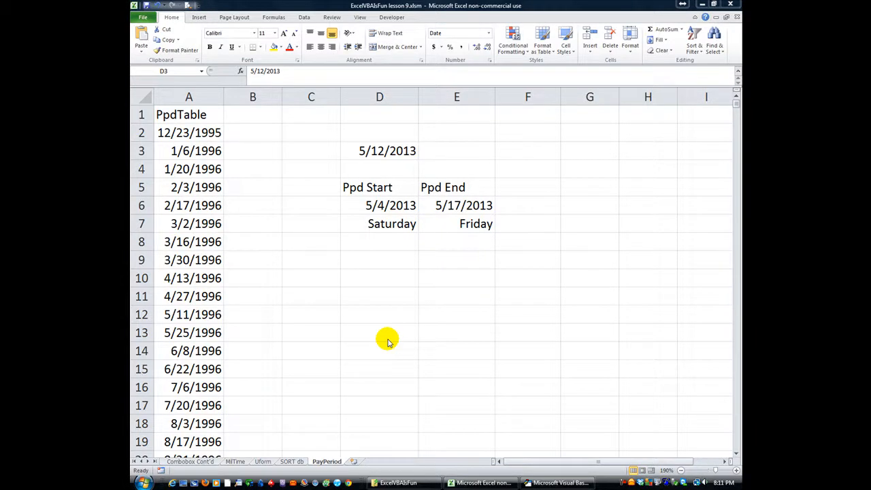
- Highlight the first dates in the PpdTable list
click(379, 296)
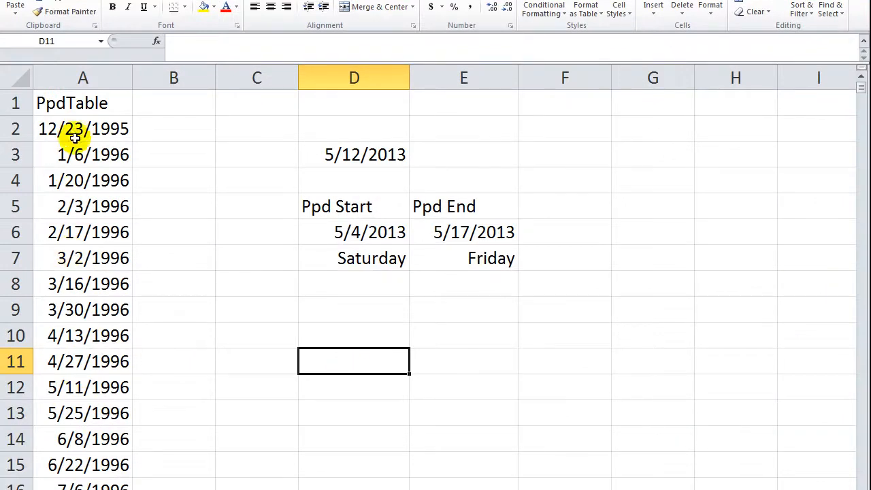
click(83, 129)
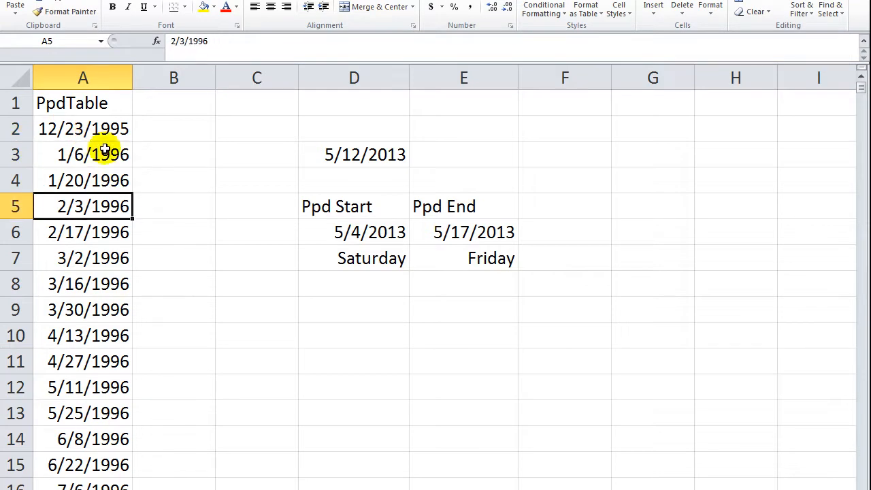
drag(83, 128, 83, 309)
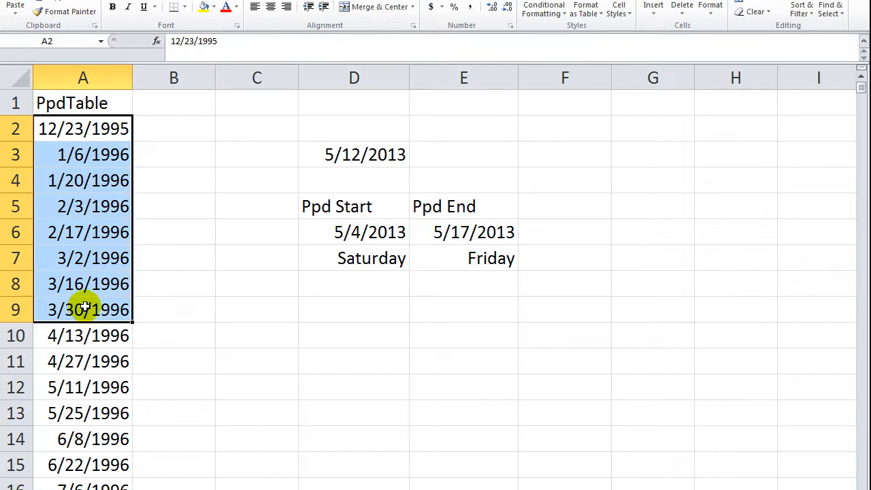
- Enter 3/2/1998 in D3 and inspect the VLOOKUP formula behind Ppd Start
click(364, 154)
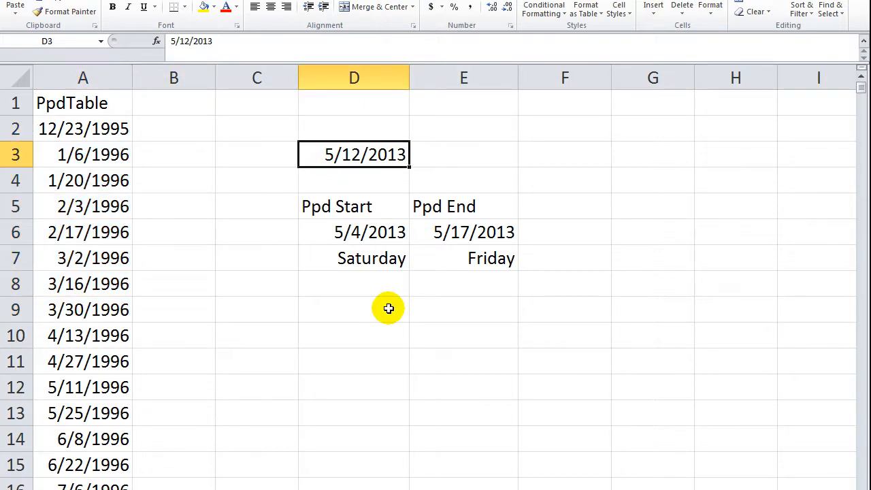
text(3/)
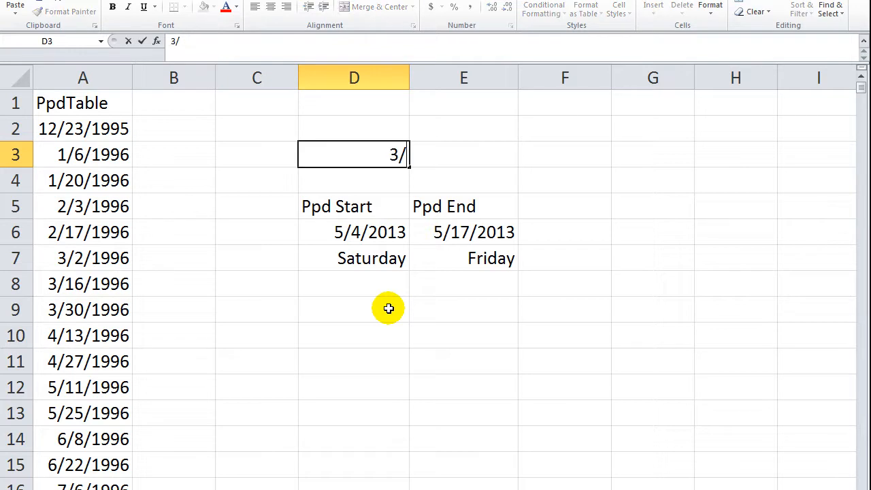
text(2/1998)
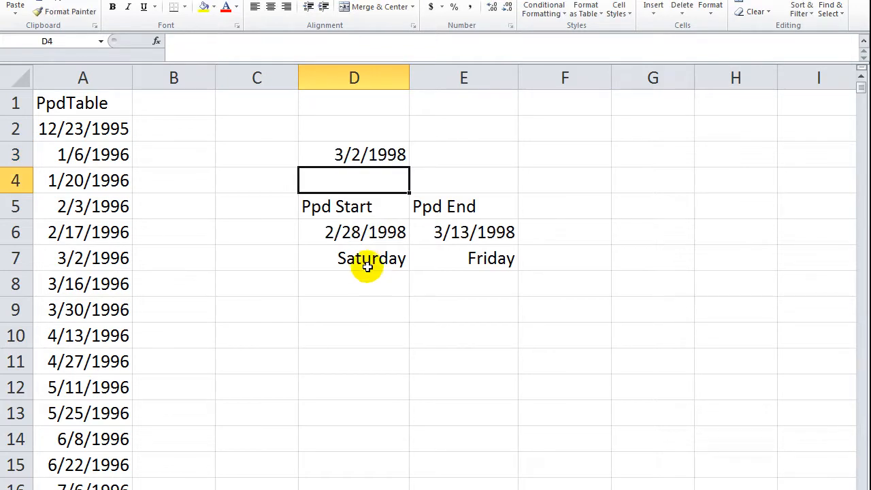
click(353, 233)
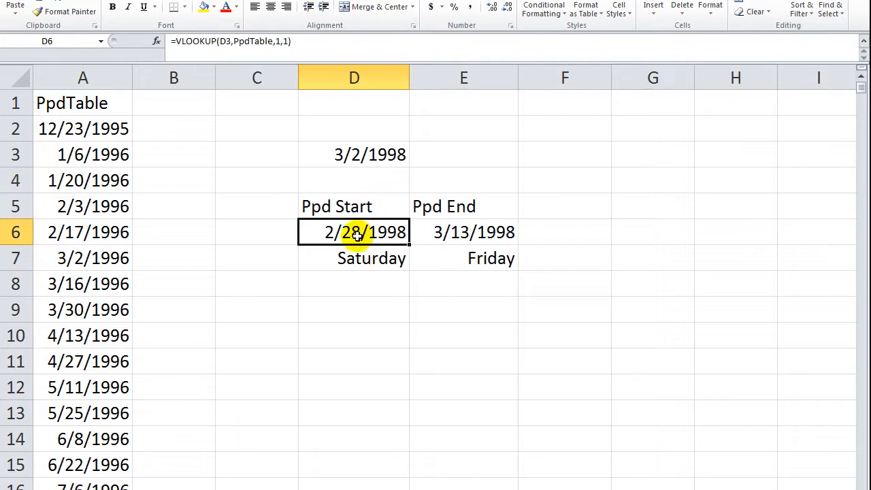
click(464, 233)
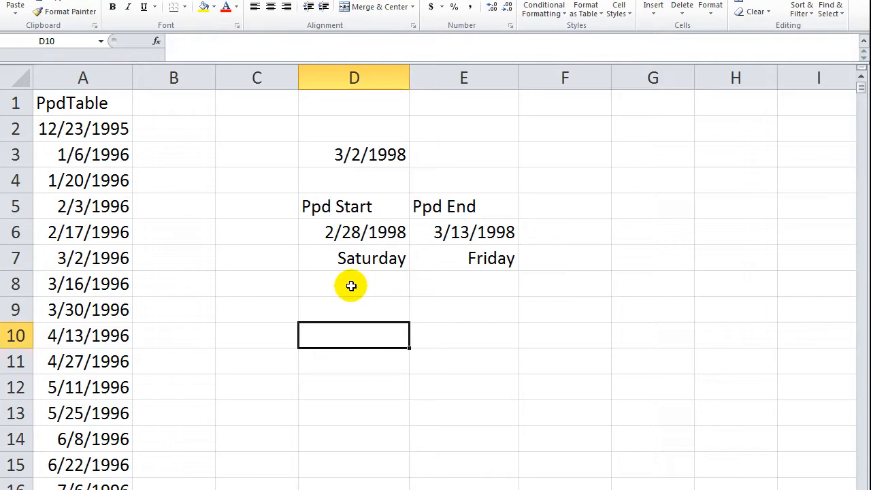
mouse_move(379, 316)
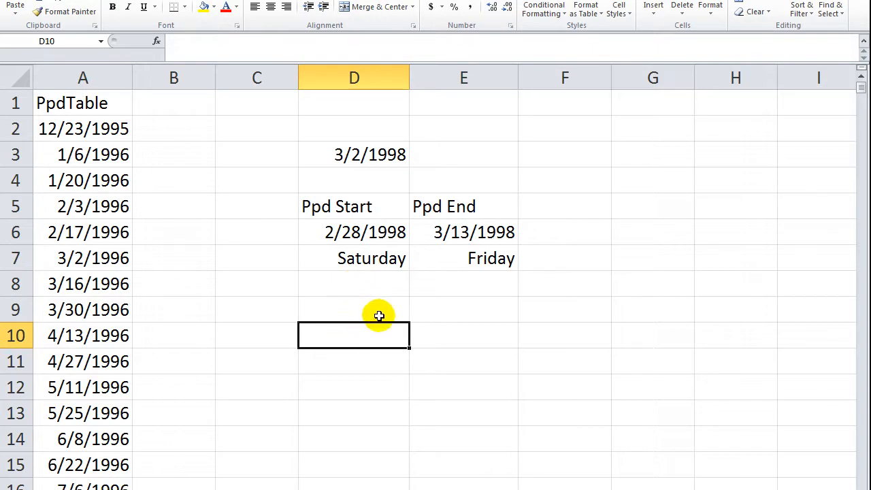
mouse_move(380, 316)
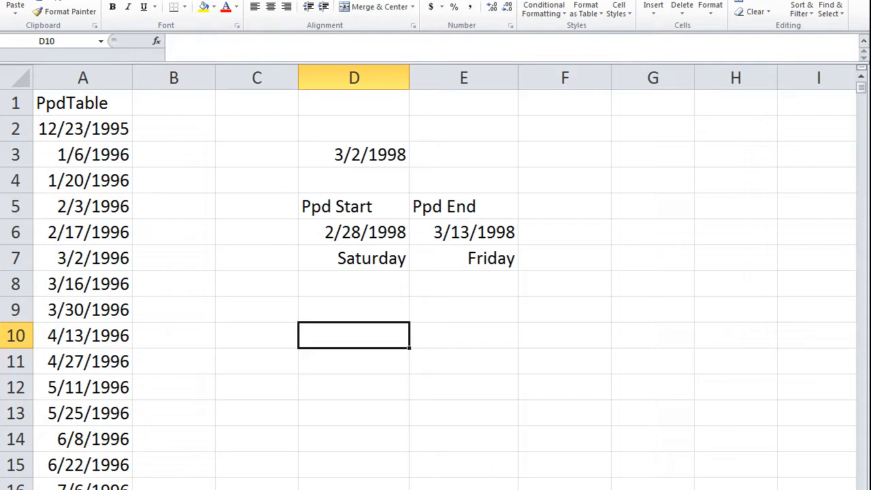
click(353, 387)
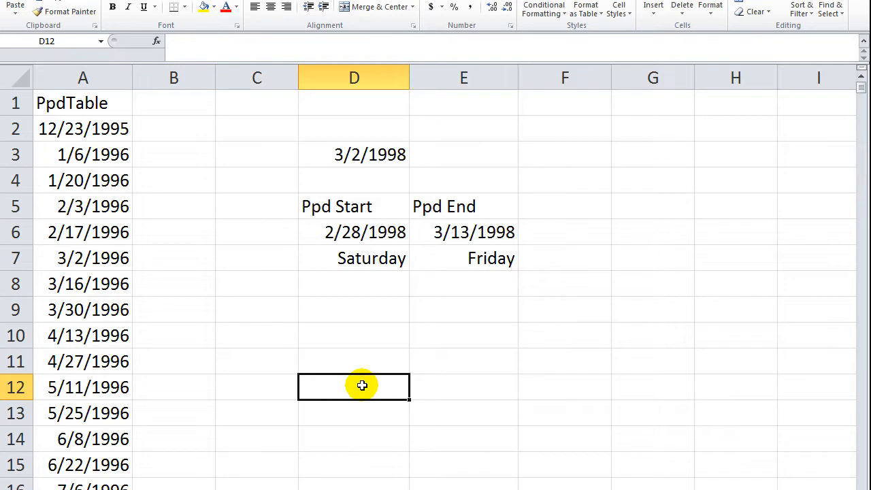
text(=)
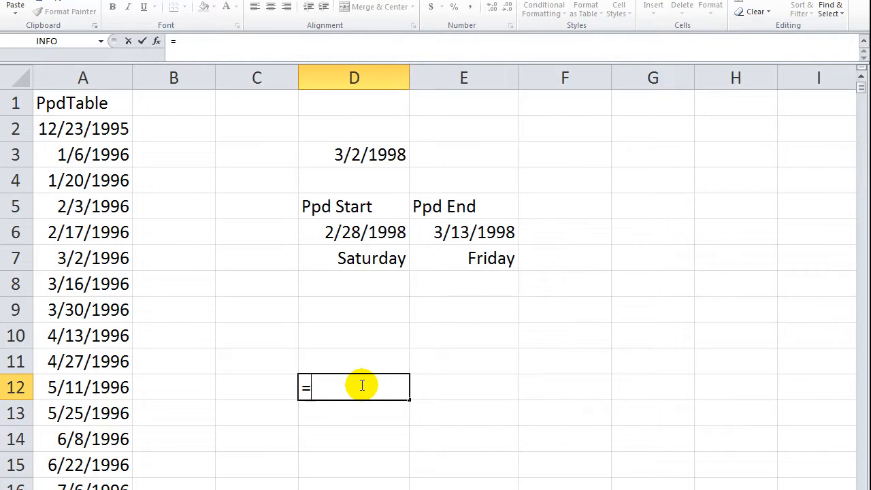
mouse_move(258, 390)
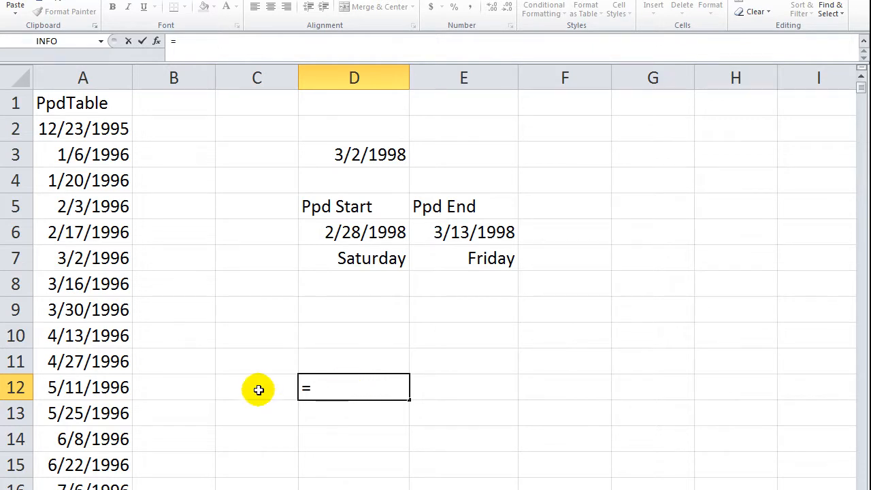
mouse_move(335, 398)
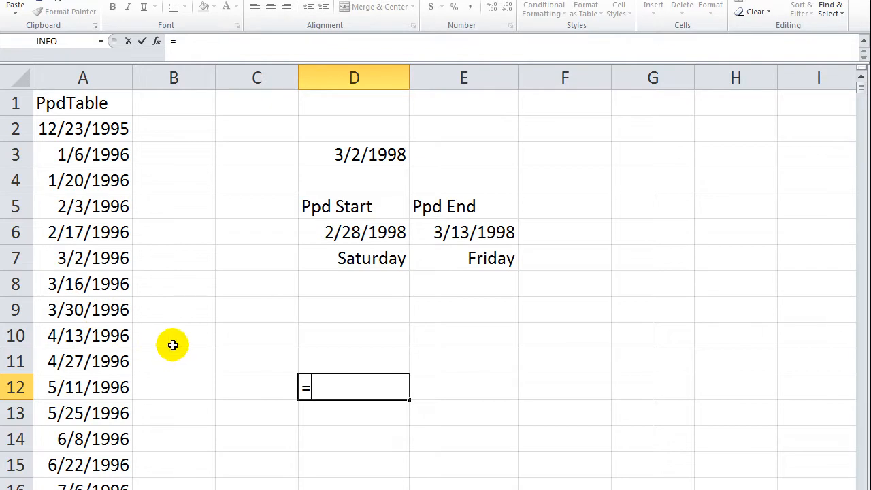
key(Escape)
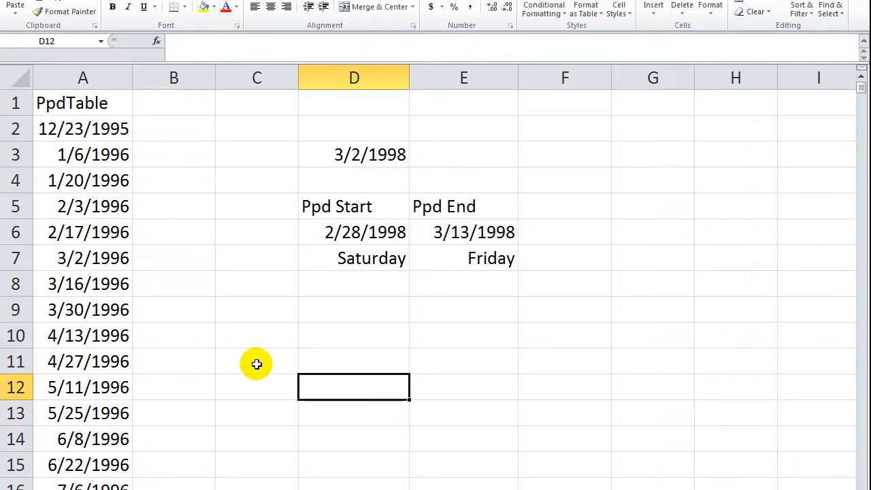
mouse_move(327, 372)
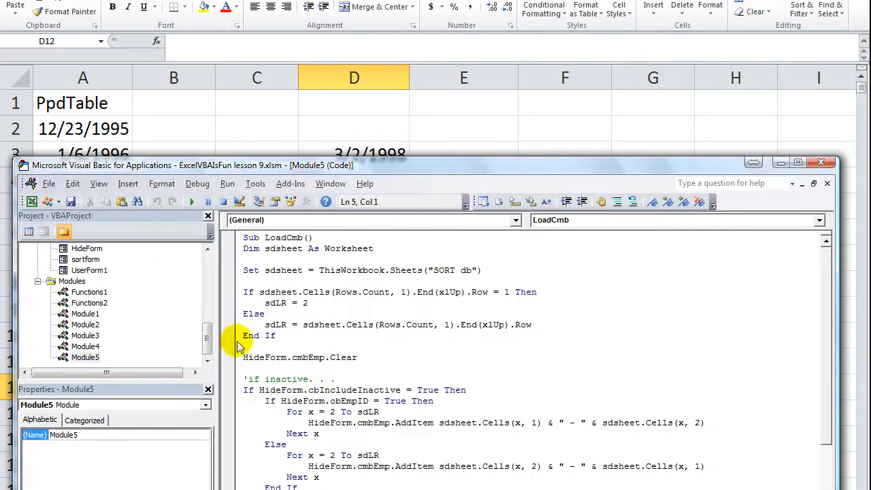
- Open the Functions2 module and type 'function' below the commented-out lookup functions
click(86, 357)
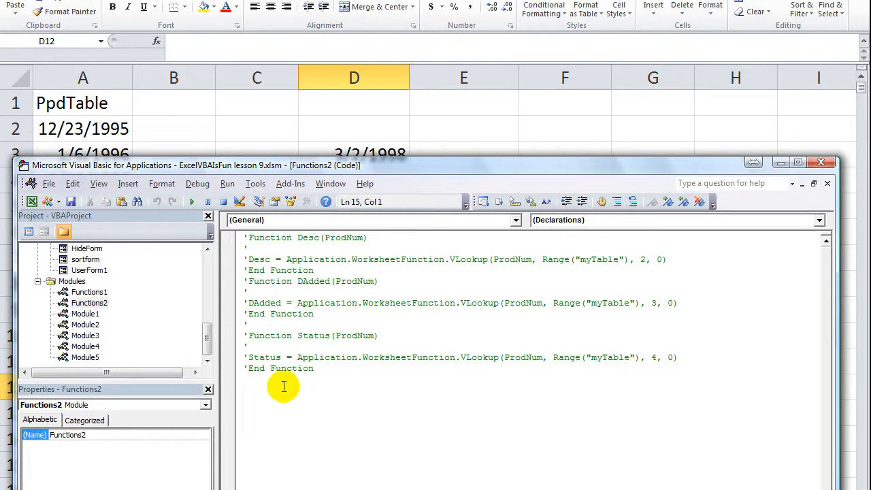
text(func)
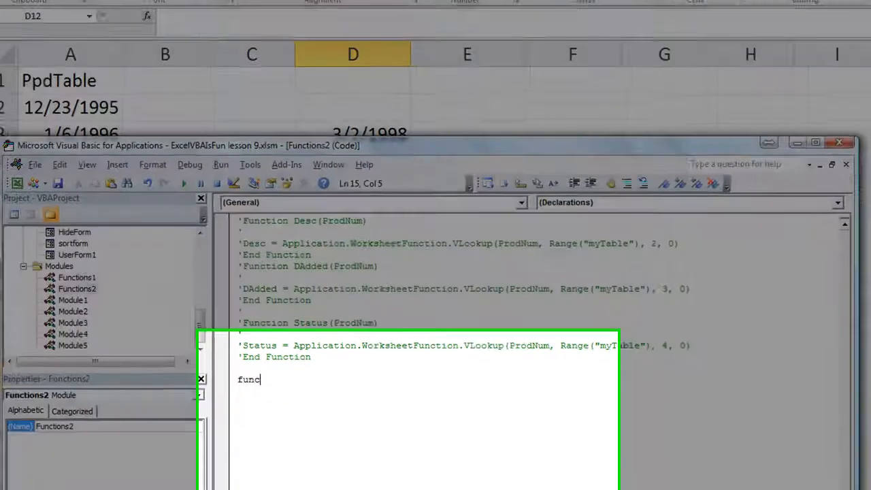
text(tion)
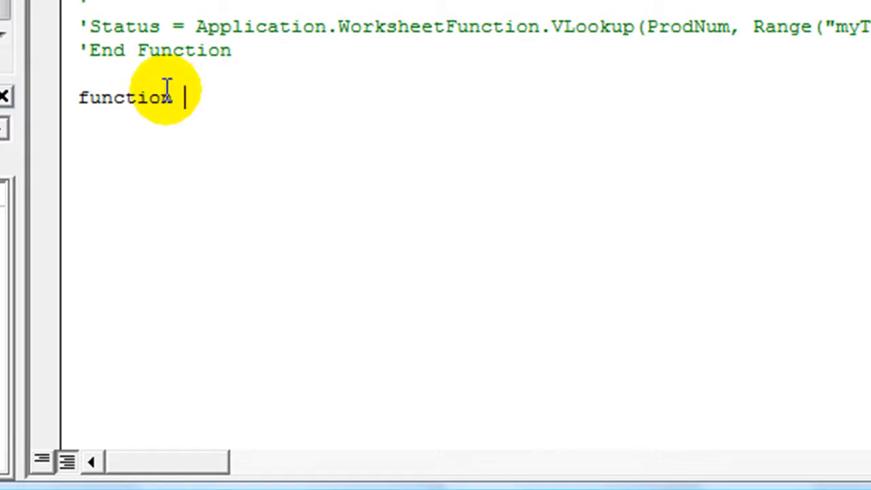
- Declare an empty function PPS(SelDate As Date)
text(PP)
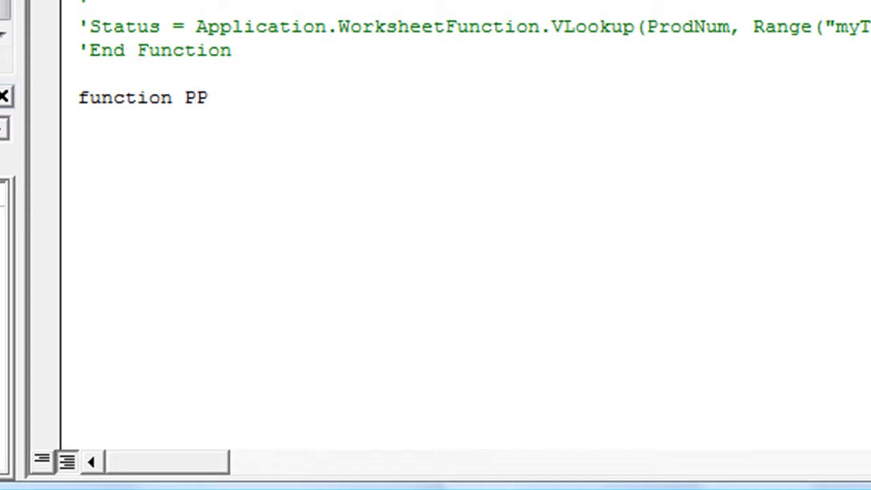
key(Backspace)
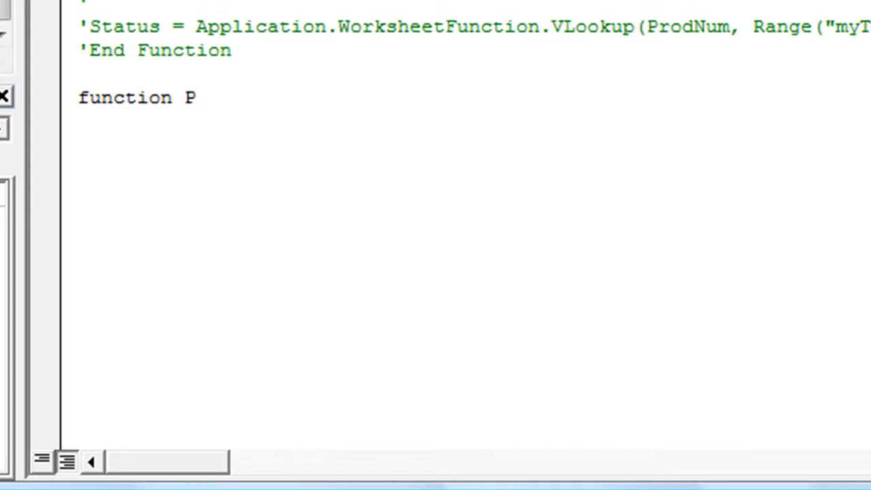
text(Ps)
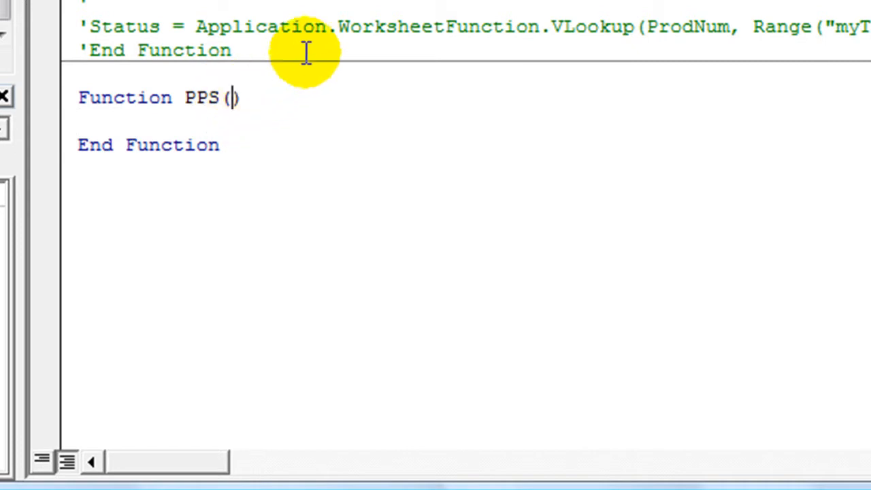
mouse_move(215, 95)
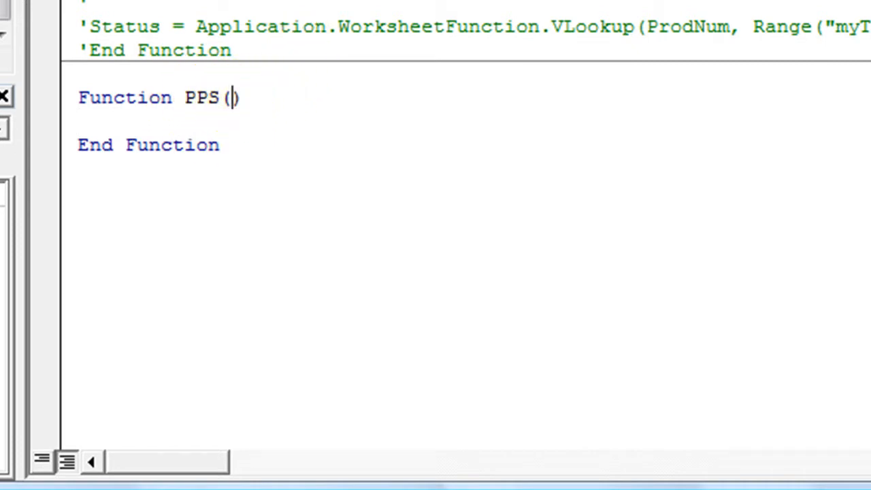
mouse_move(486, 49)
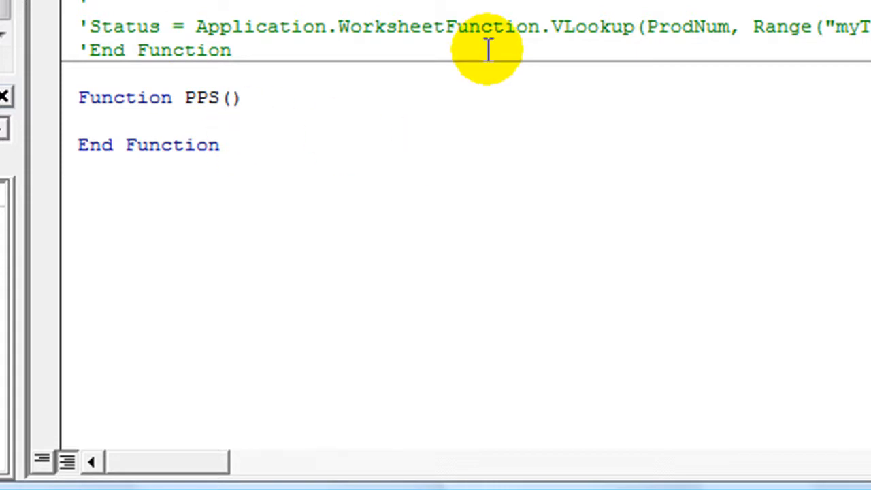
text(Sel)
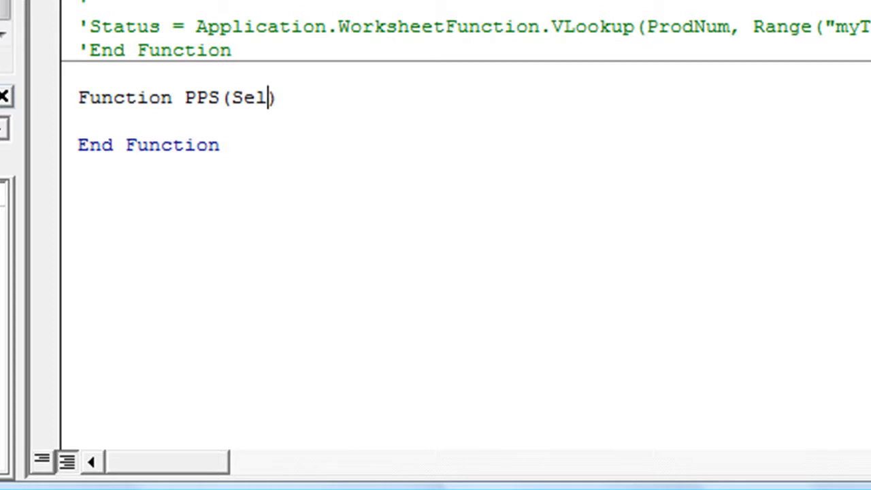
text(Date)
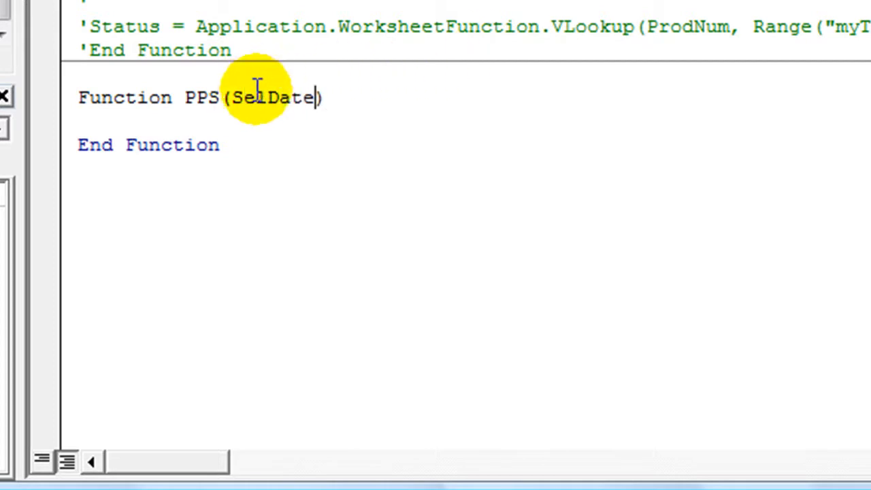
mouse_move(352, 109)
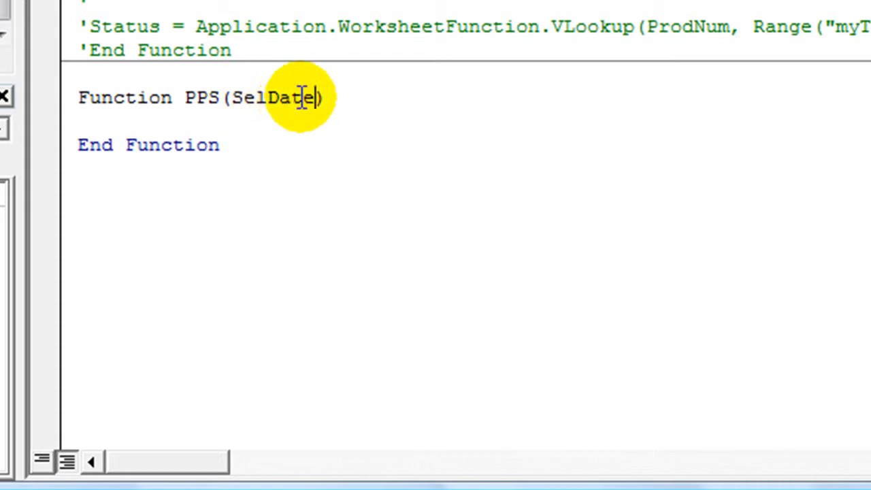
double_click(293, 97)
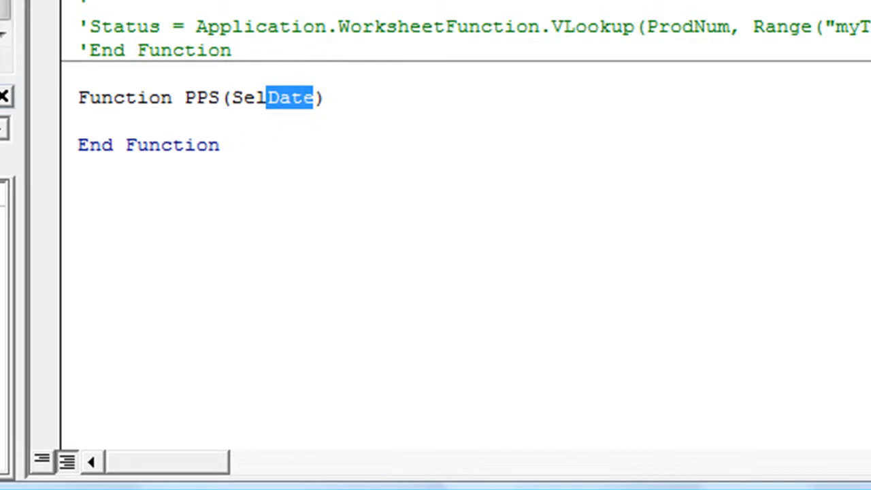
click(237, 98)
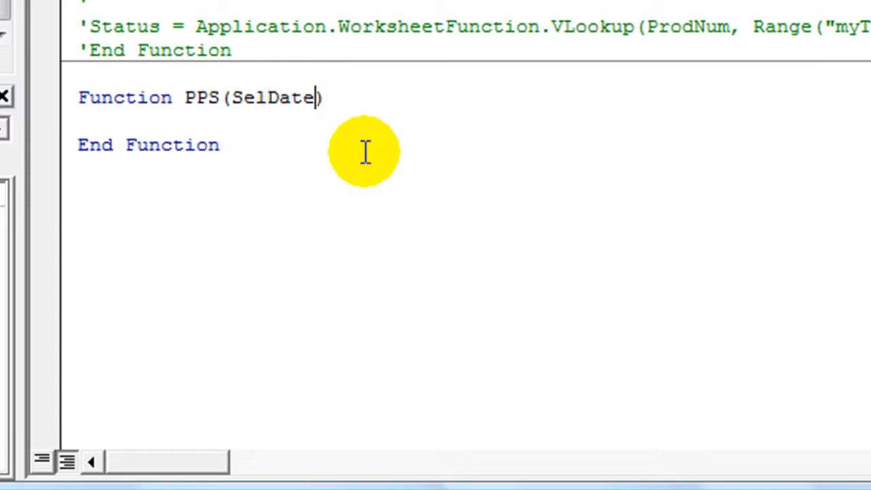
text(as da)
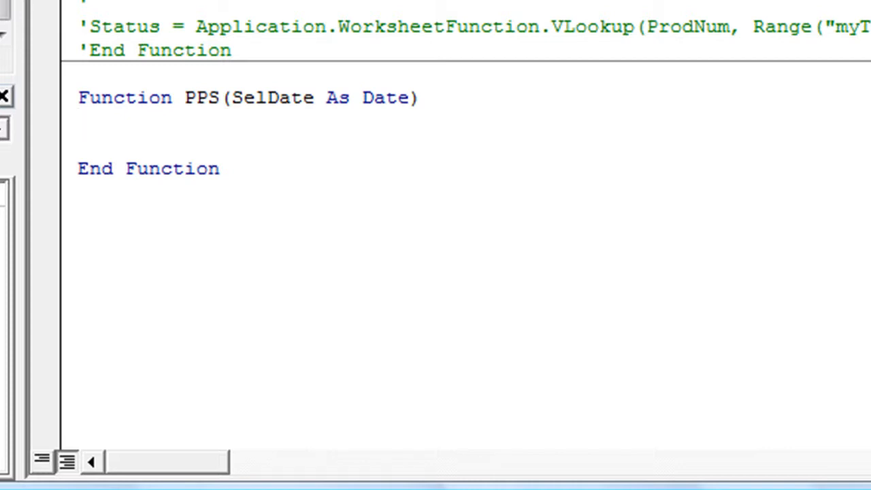
- Begin PPS's body with 'PPS = Application.WorksheetFunction.VLookup('
click(78, 122)
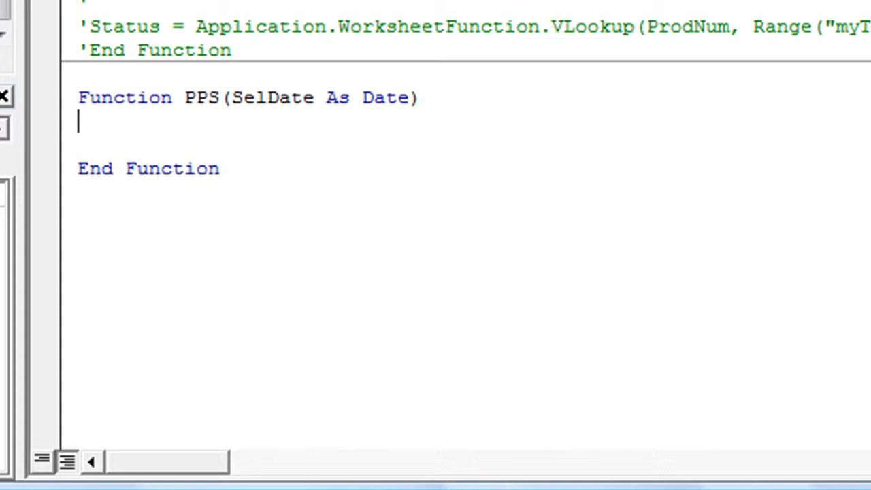
mouse_move(430, 69)
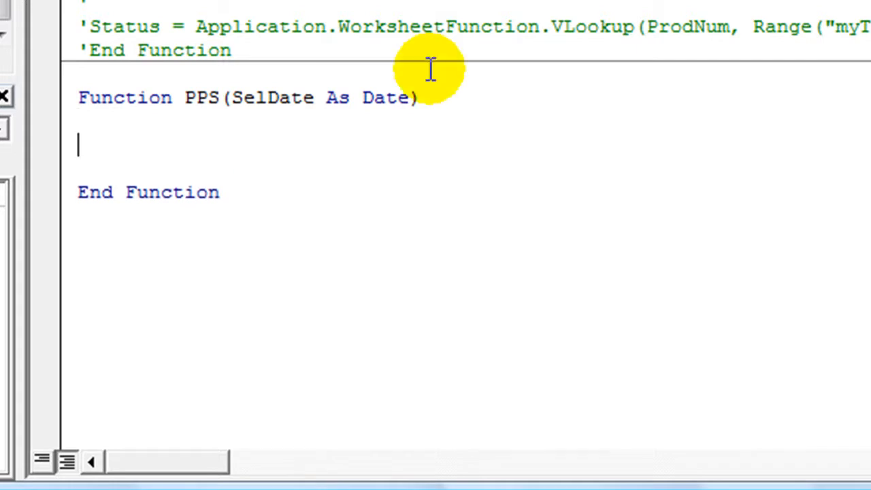
text(PPS)
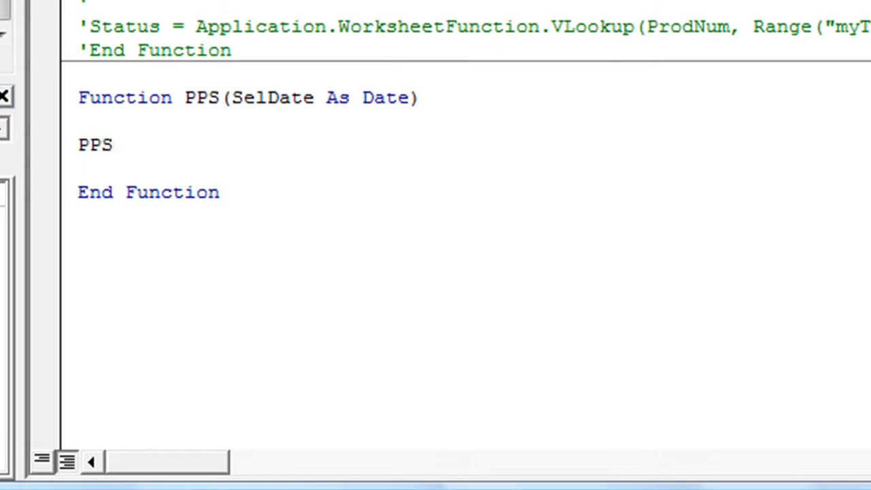
text(=)
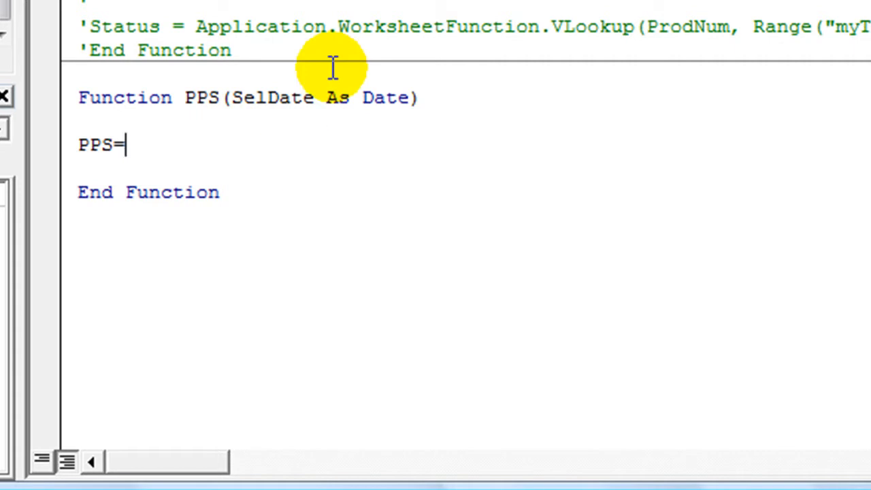
text(application.WorksheetFunction.VLookup)
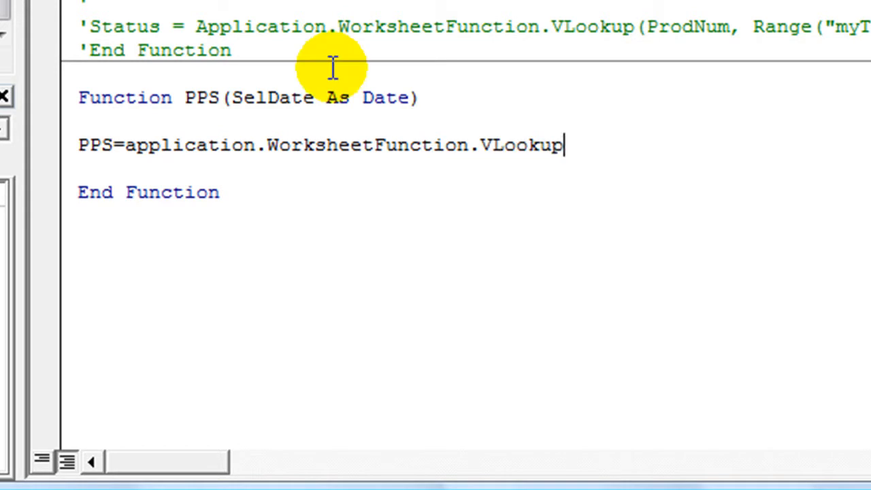
text(()
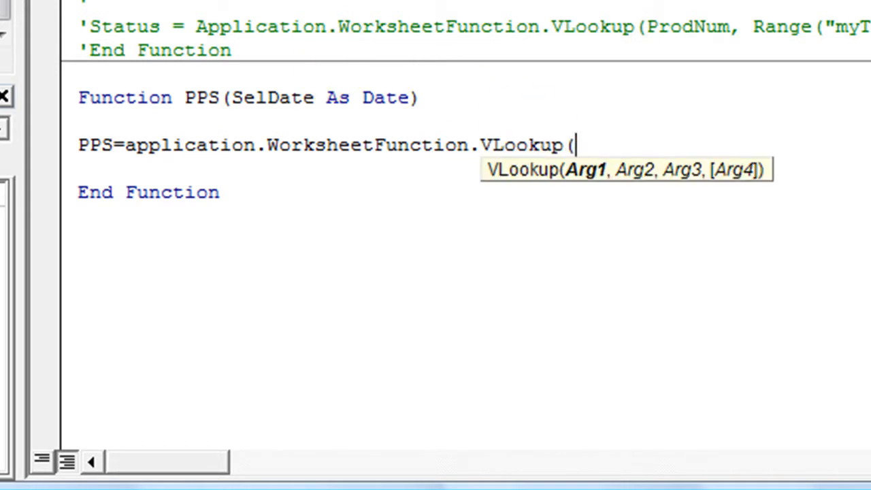
scroll(down, 3)
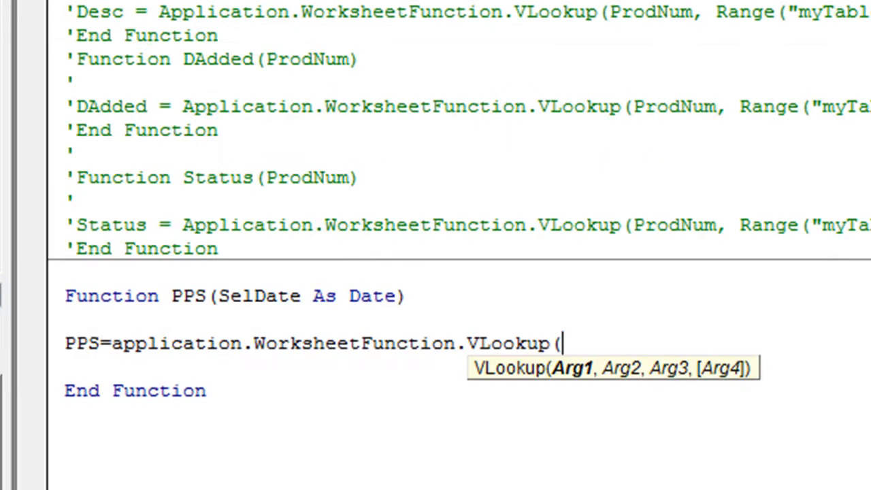
mouse_move(578, 242)
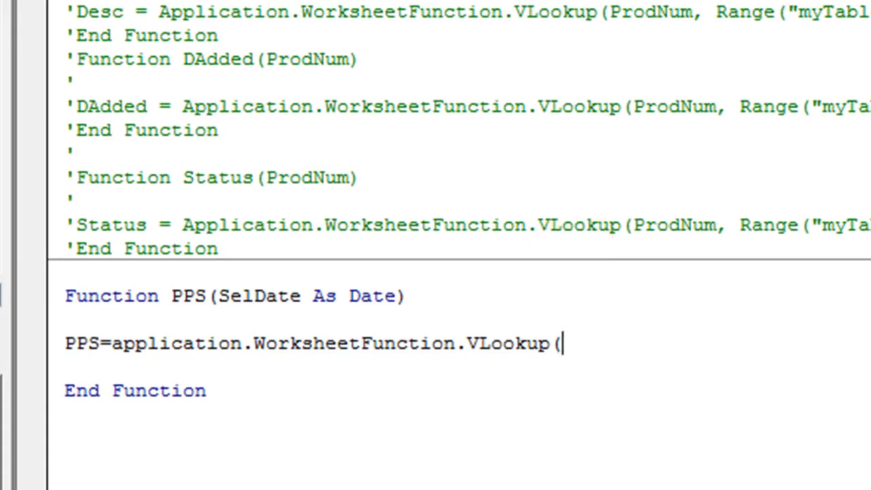
mouse_move(640, 78)
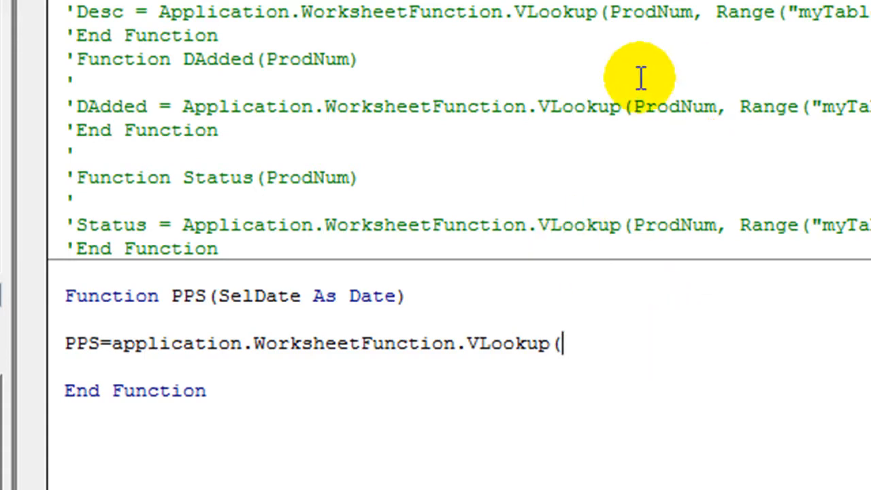
mouse_move(262, 297)
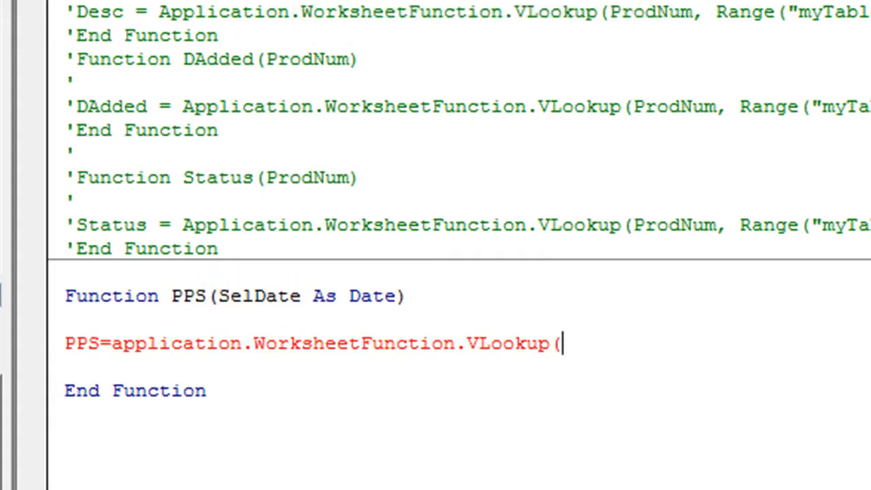
- Finish the VLookup arguments as SelDate, [PpdTable], 1, 1
double_click(258, 295)
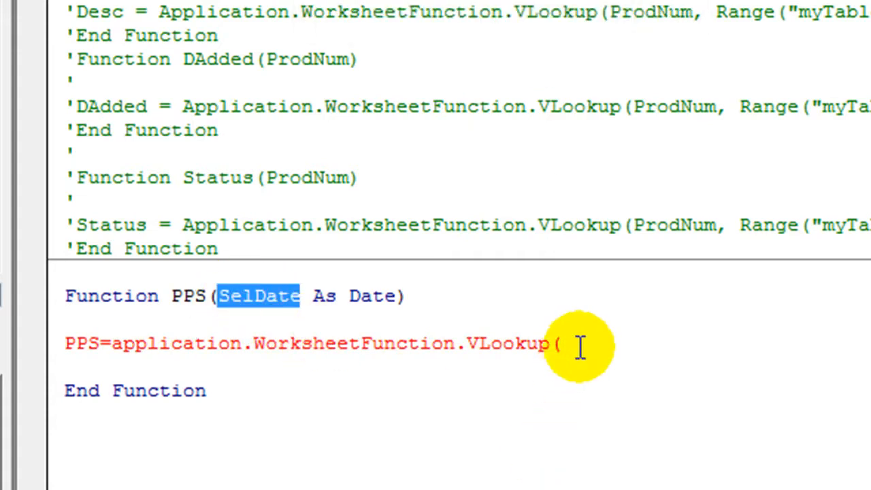
text(SelDate,)
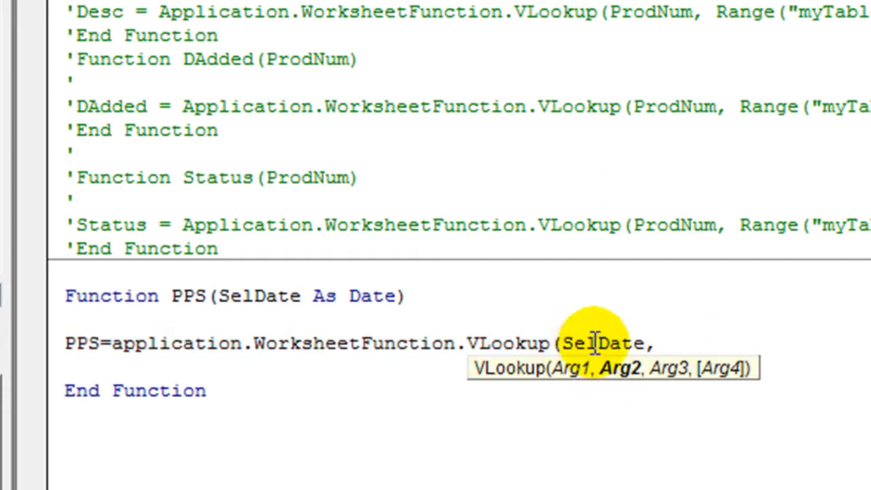
mouse_move(724, 344)
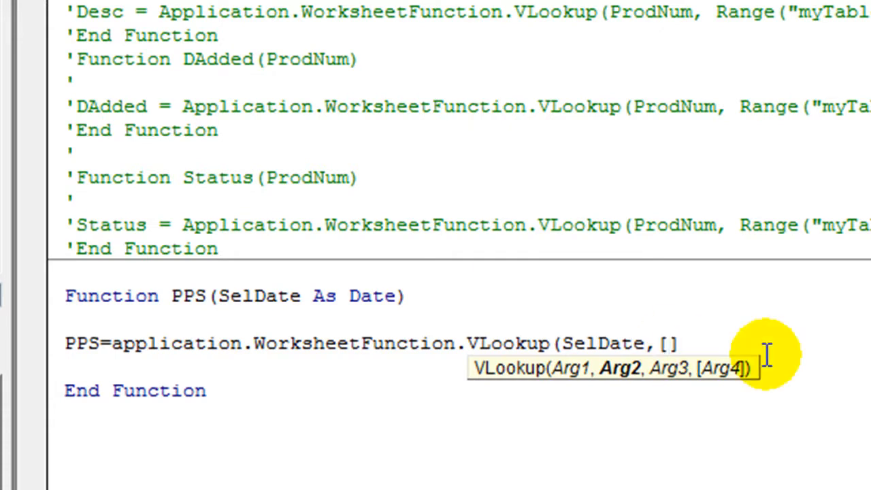
text(P)
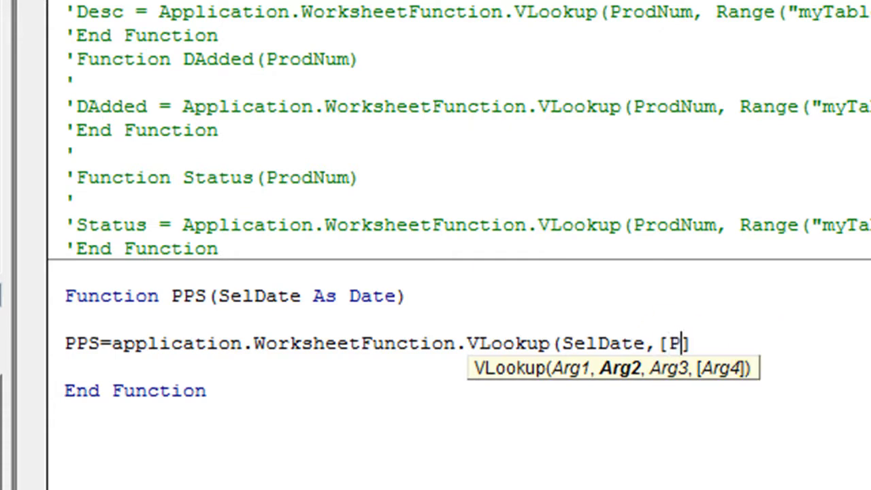
text(pdTable])
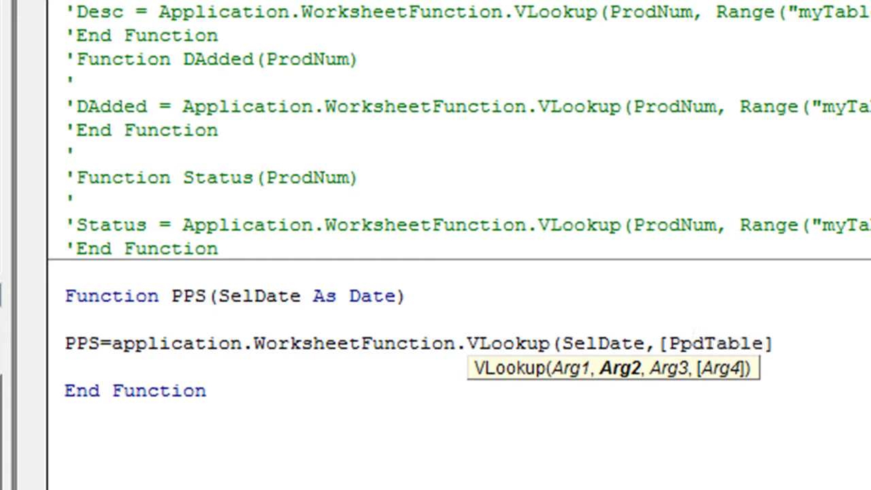
text(,)
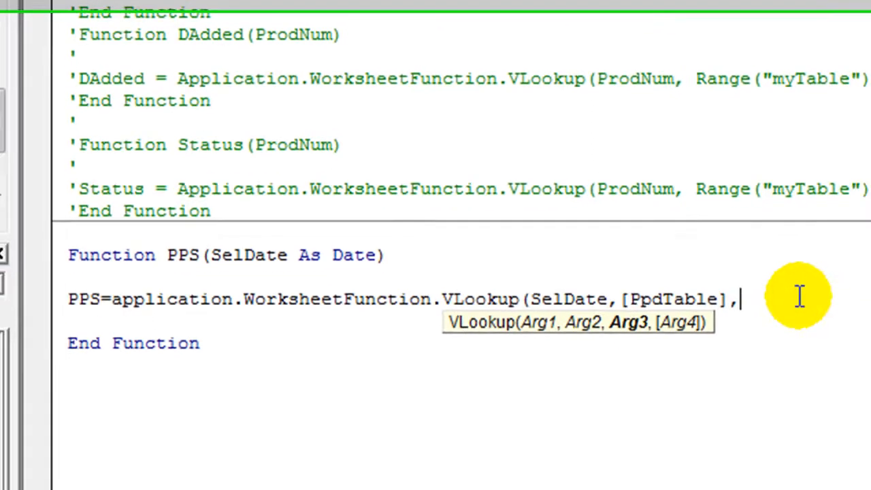
text(1)
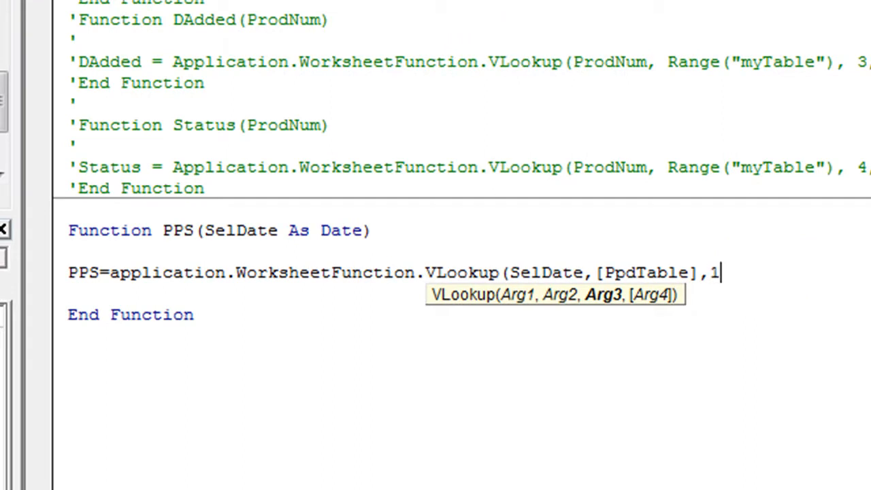
text(,)
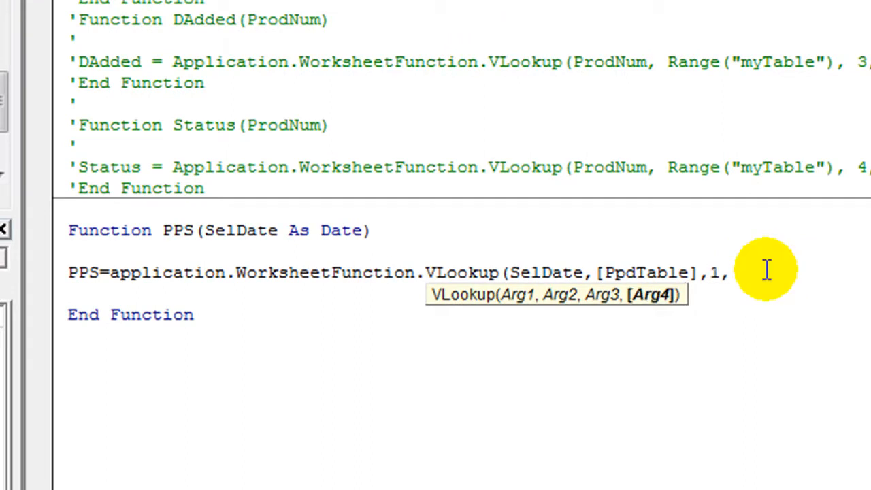
text(1))
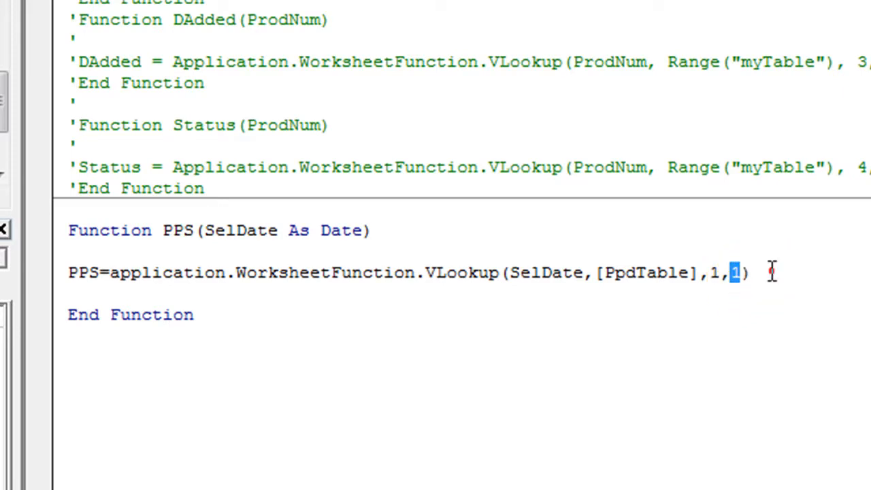
click(739, 273)
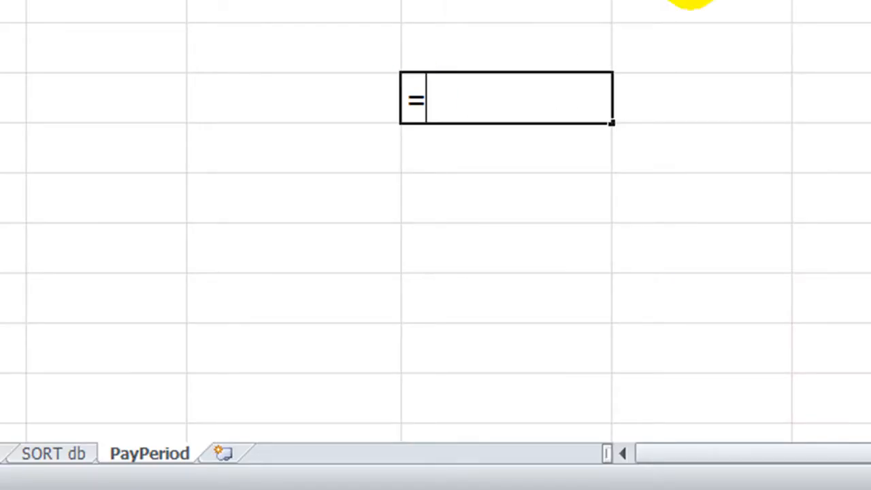
- Start a =PPS( formula in a cell below the results, pointing at the 3/2/1998 date
text(pps)
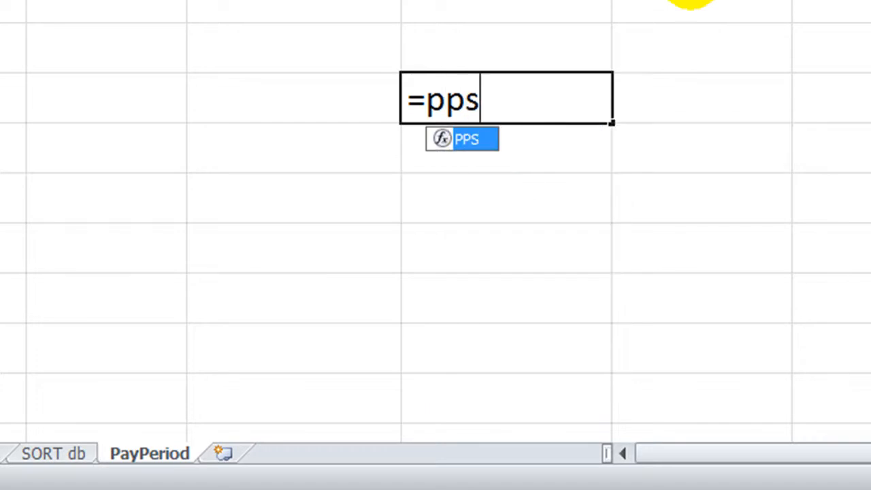
mouse_move(535, 83)
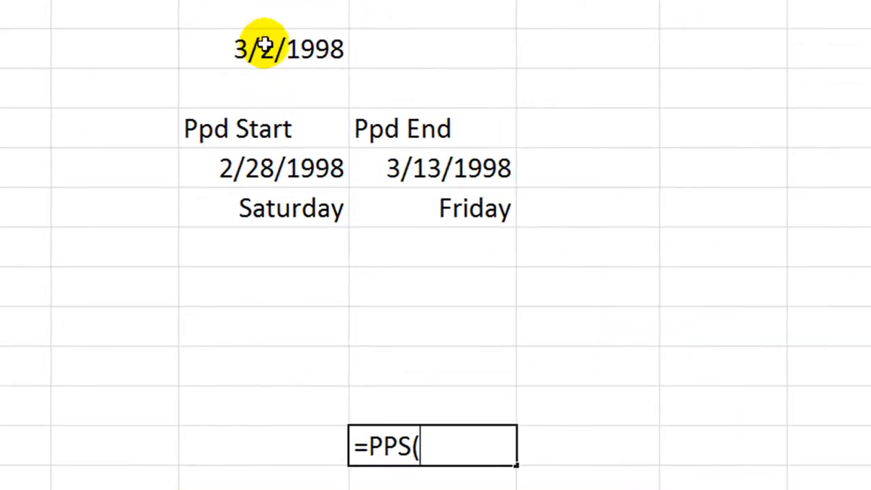
click(264, 48)
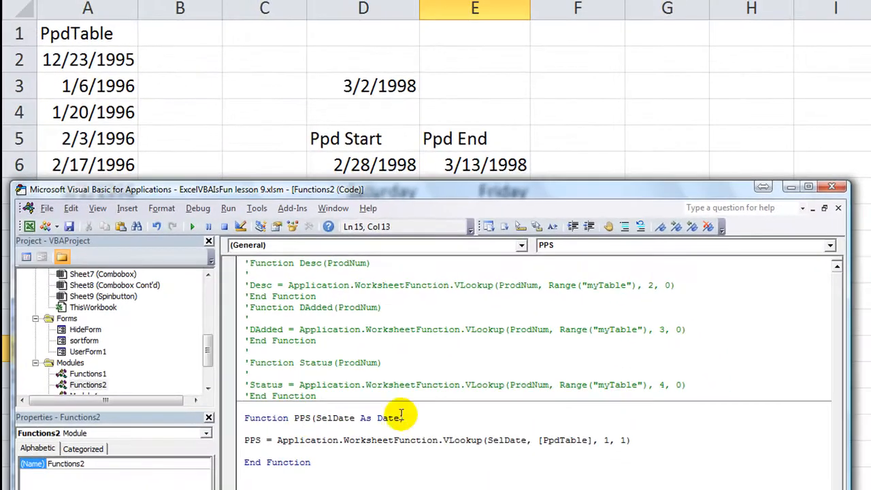
- Rename the function to PPStart and enter =PPStart(D3) in E13
text(tar)
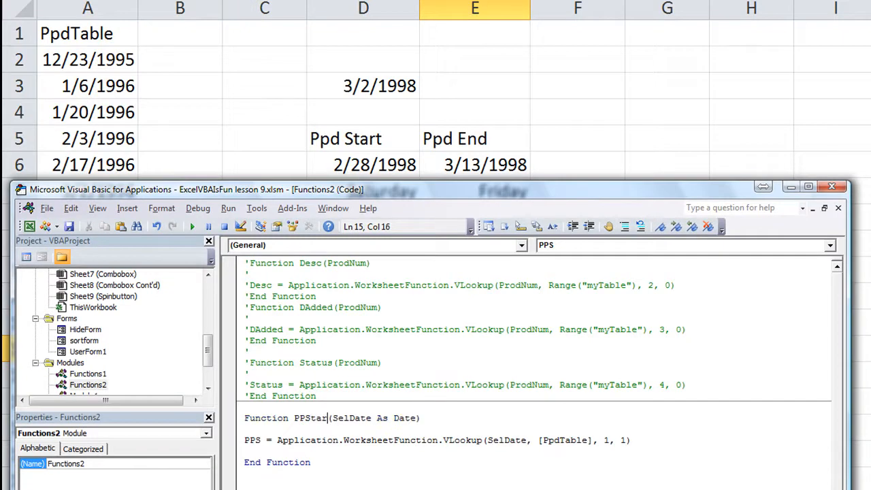
text(t)
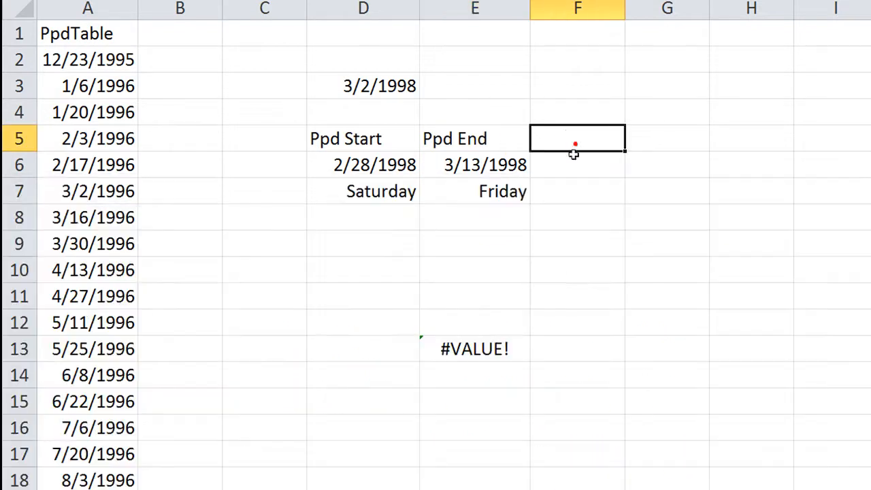
text(=pps(D3))
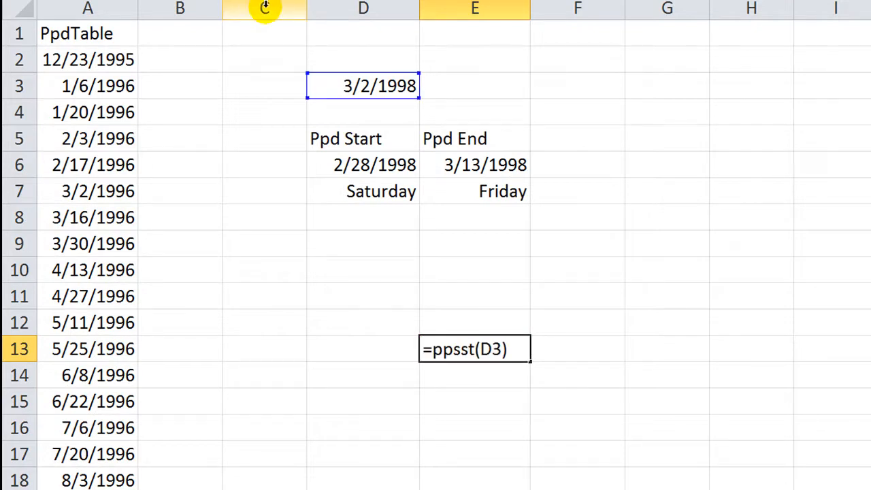
text(=PPStart(D3))
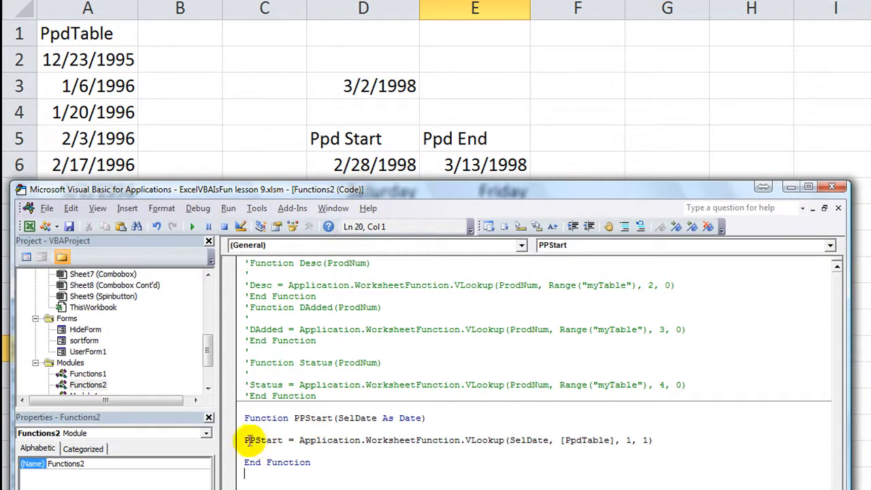
- Replace [PpdTable] with ThisWorkbook.Sheets("PayPeriod").Range("PpdTable") in PPStart
click(229, 440)
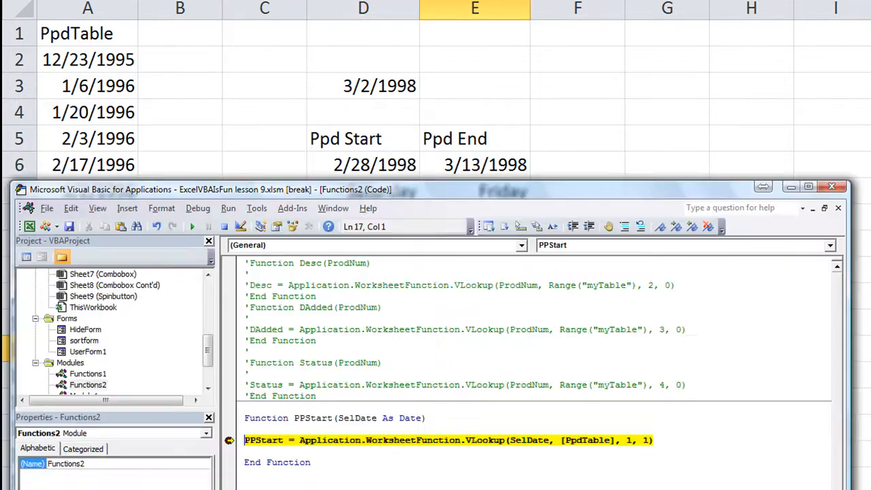
mouse_move(357, 419)
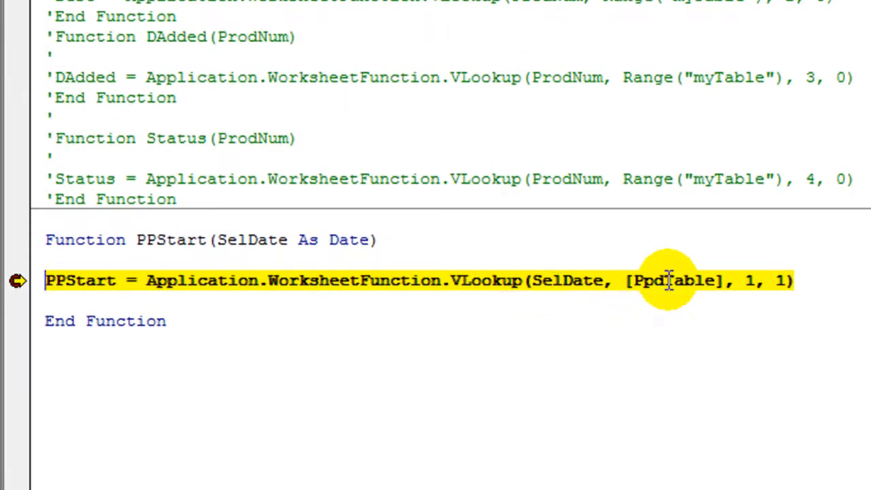
mouse_move(681, 280)
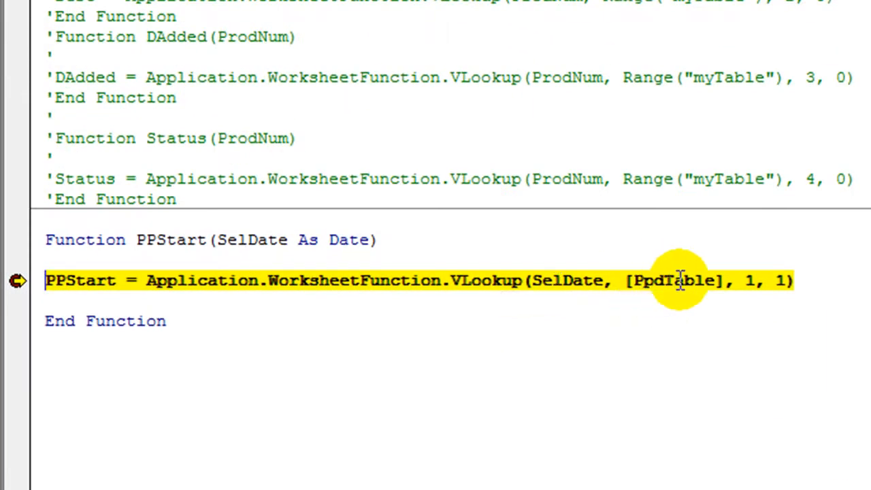
mouse_move(780, 279)
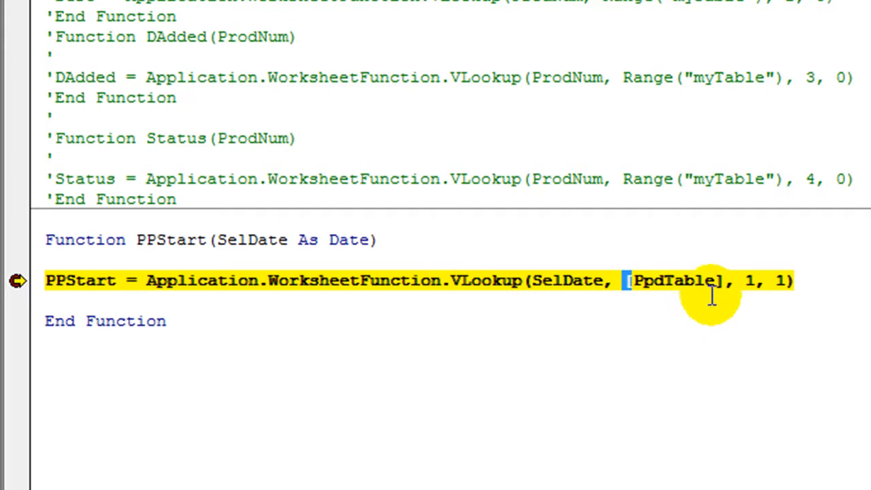
mouse_move(628, 353)
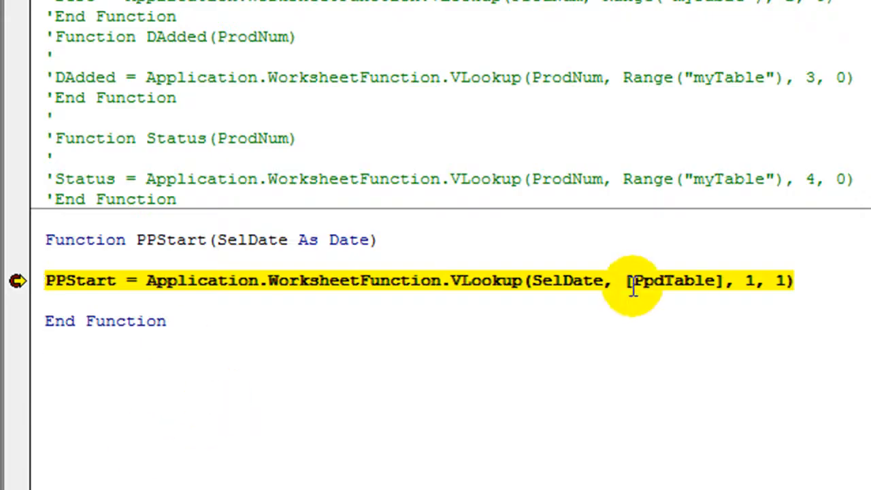
text(rang)
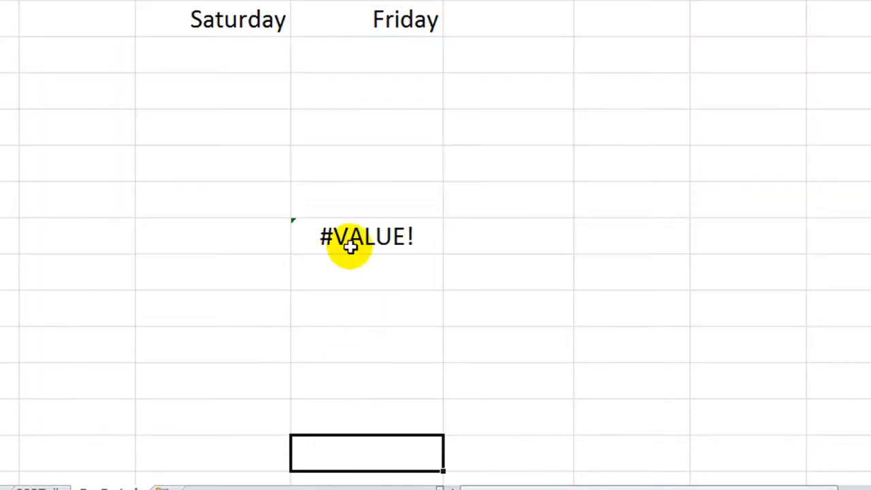
- Select the #VALUE! cell, then change SelDate's type from Date to variant
click(367, 237)
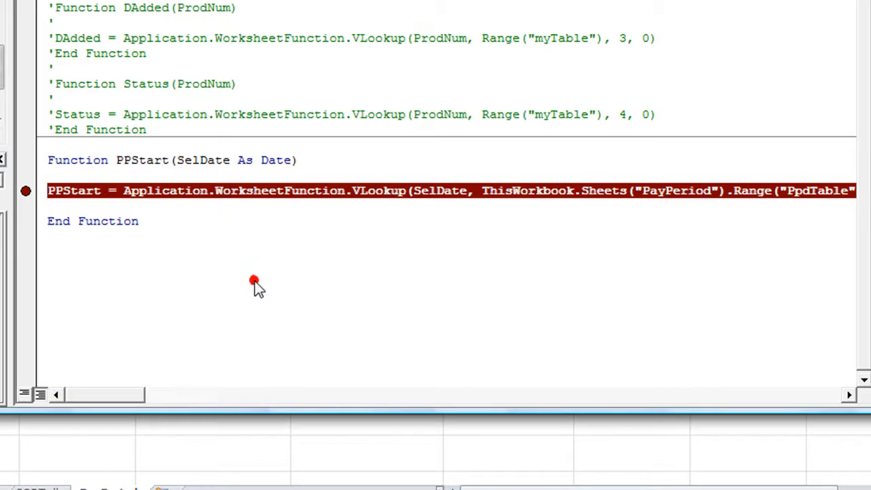
click(103, 168)
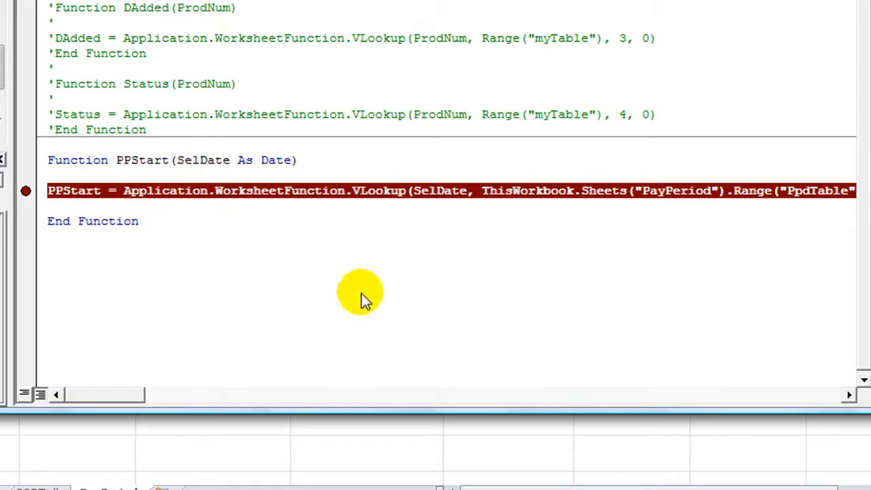
mouse_move(501, 480)
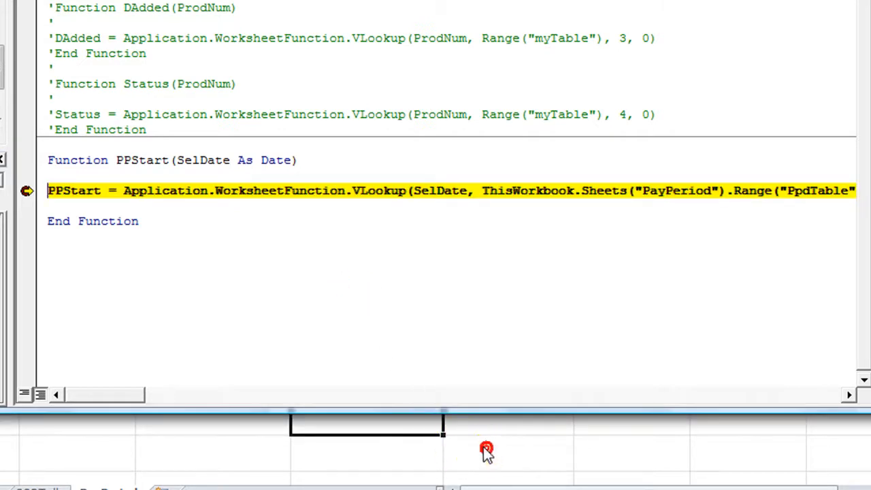
mouse_move(253, 246)
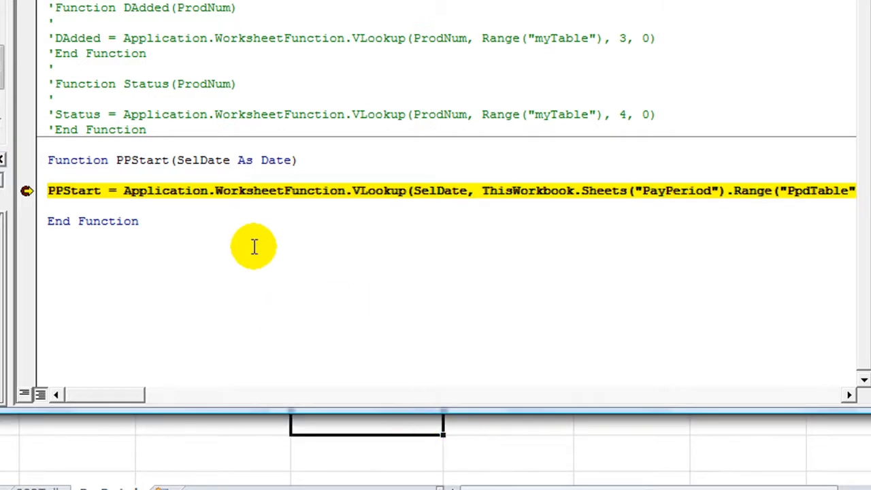
mouse_move(205, 160)
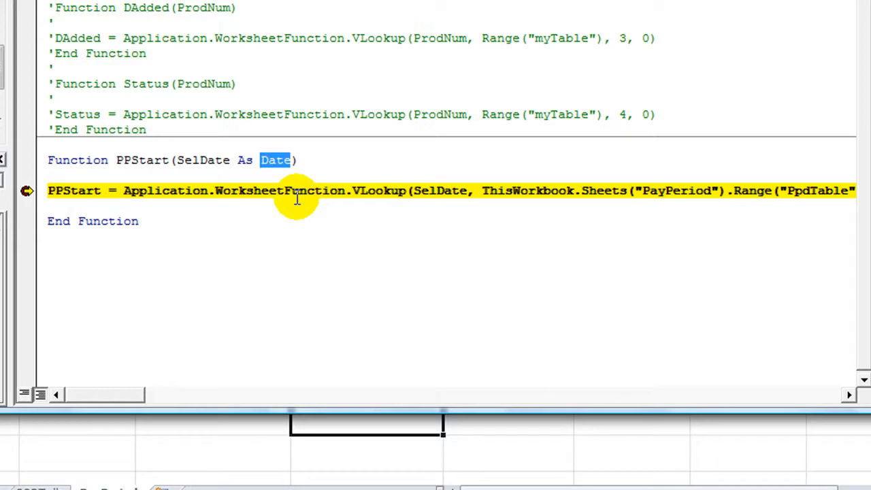
text(varian)
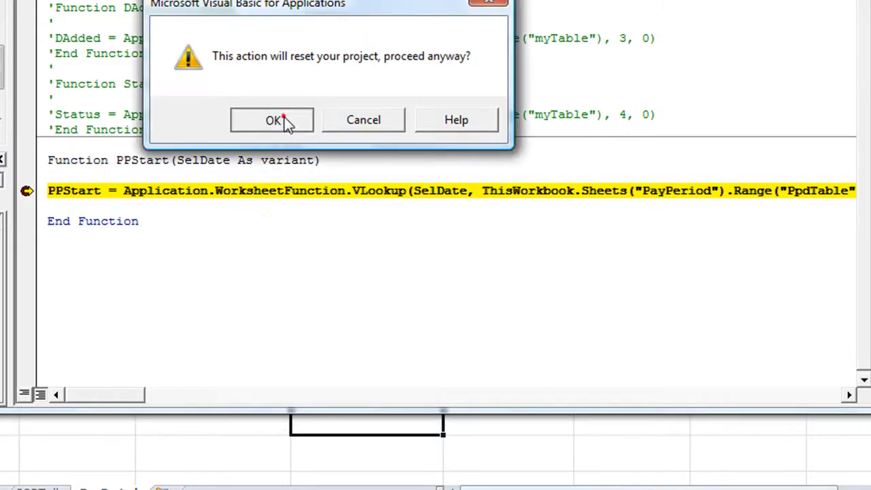
- Confirm the project reset and delete 'As variant' from the PPStart header
click(272, 120)
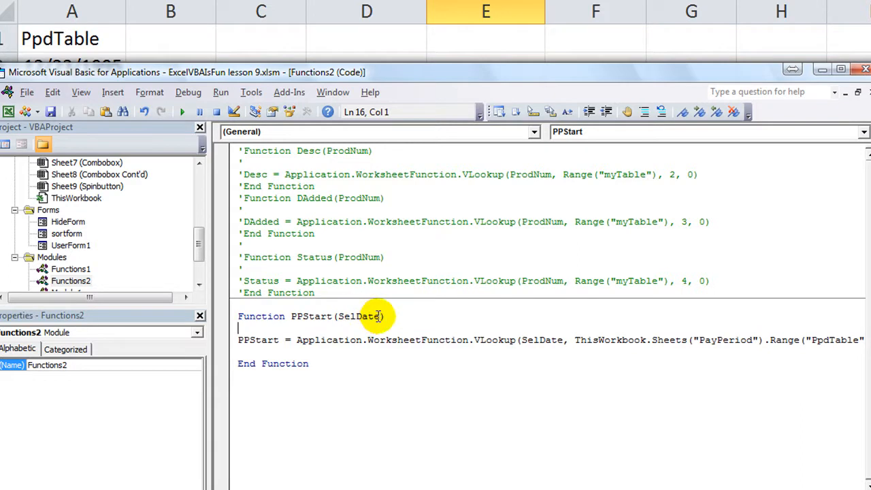
text(as)
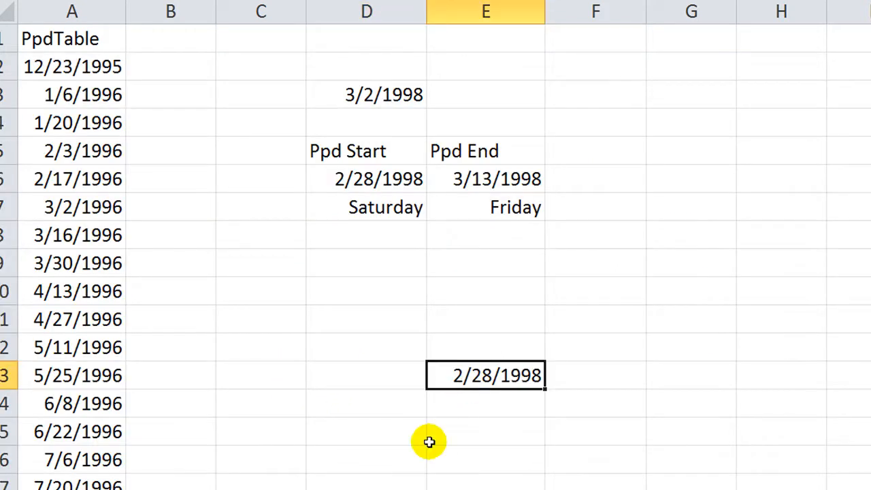
mouse_move(501, 385)
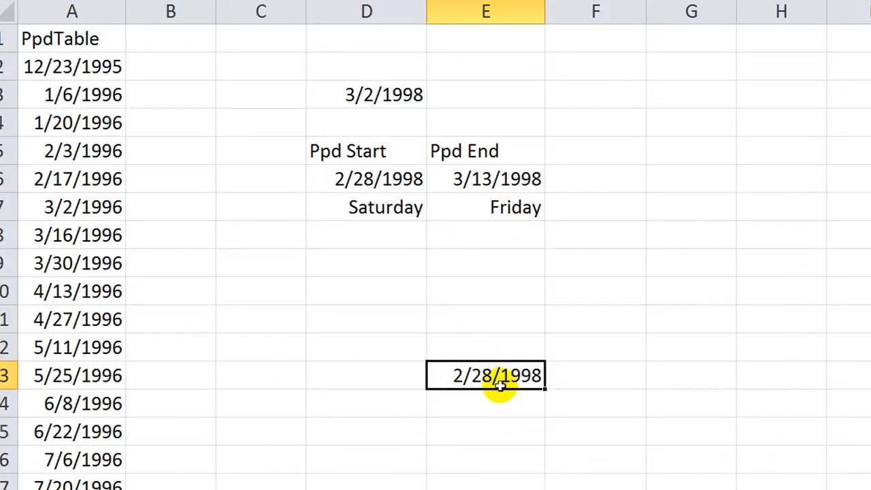
mouse_move(514, 388)
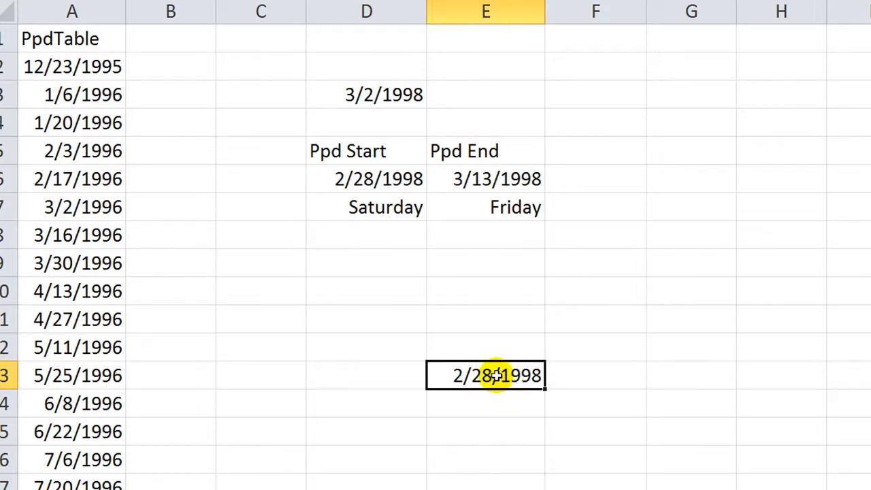
mouse_move(499, 387)
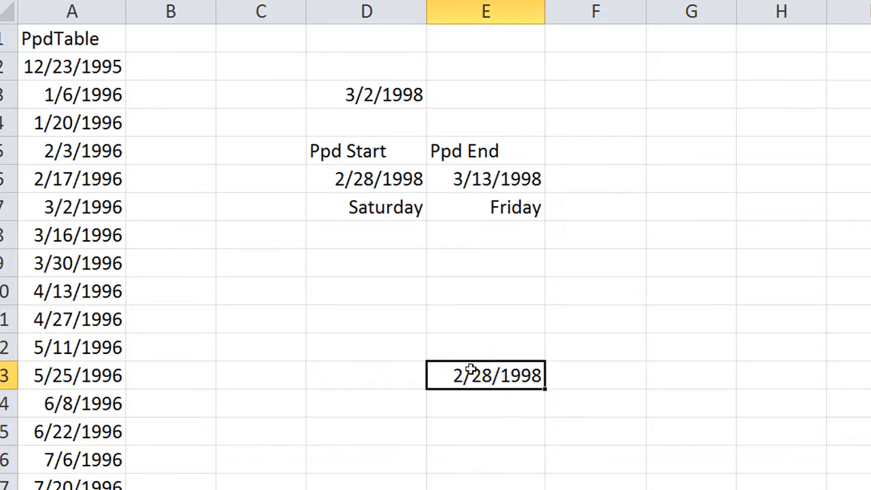
- Enter =PPStart(D3) in cell F3
click(486, 290)
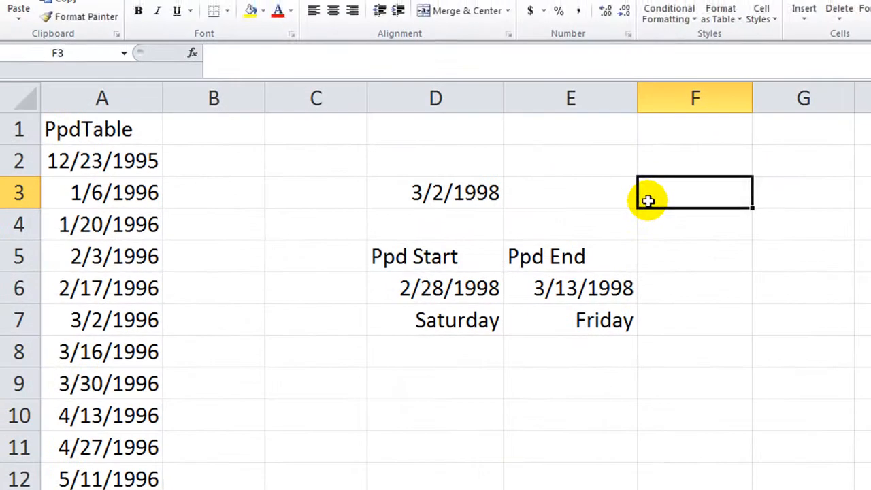
text(=pp)
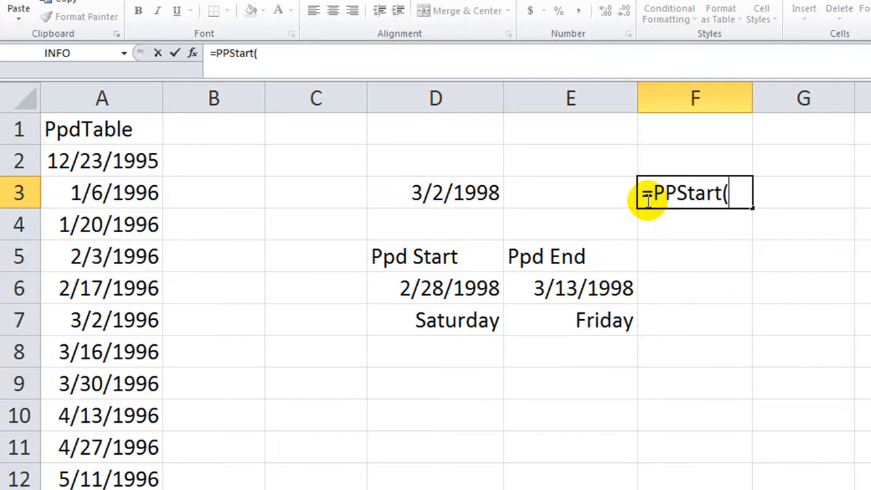
click(436, 192)
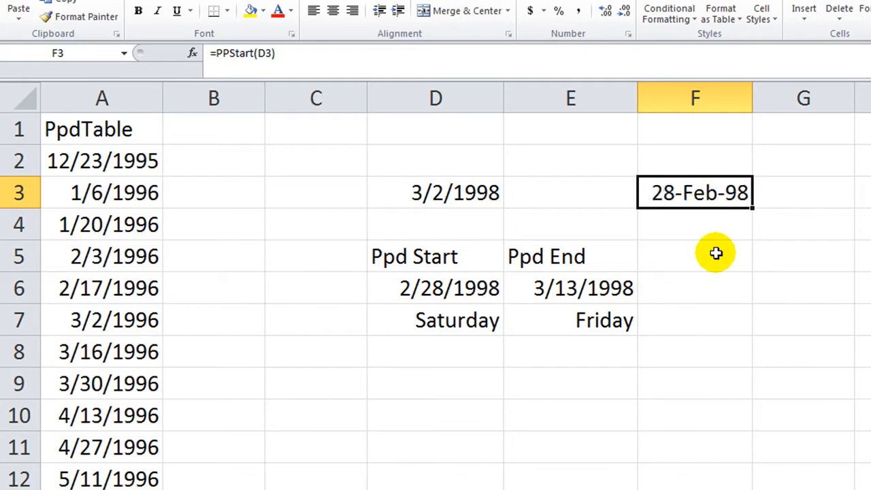
- Apply the Date number format to F3
click(694, 194)
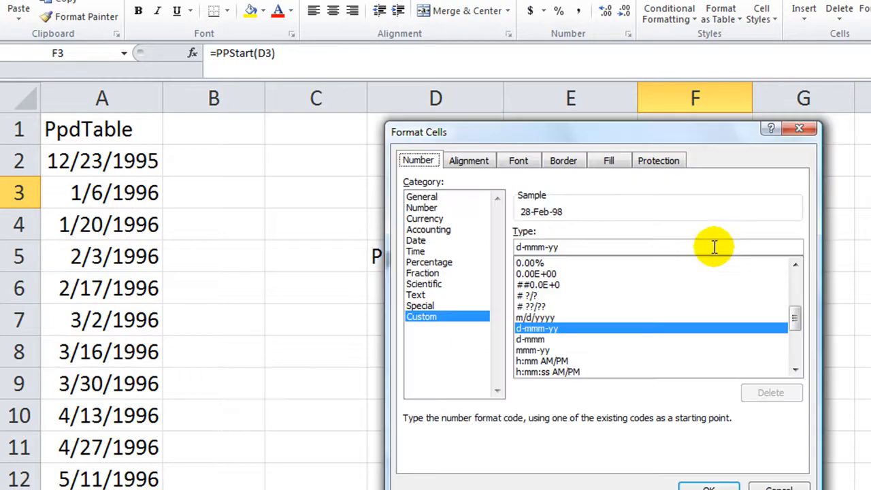
click(416, 240)
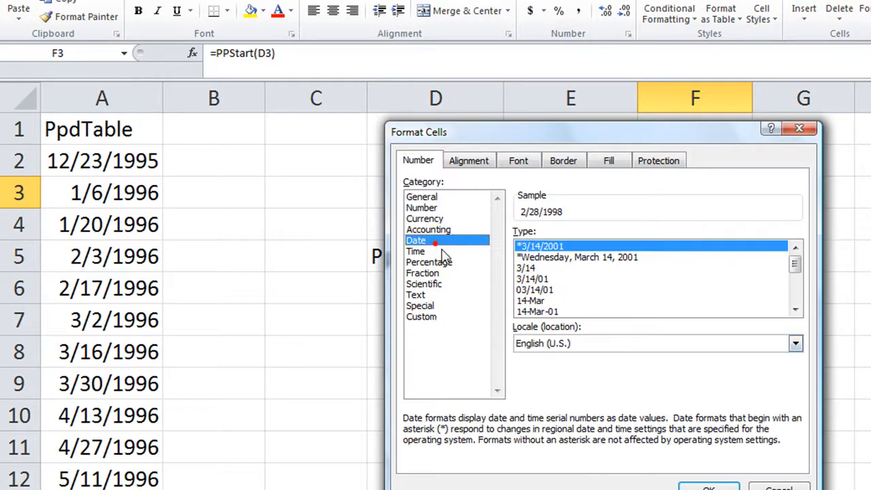
click(708, 487)
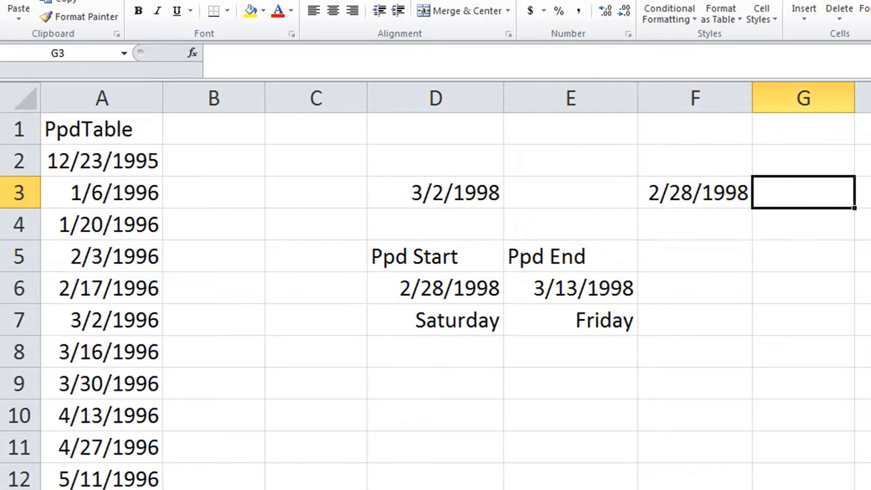
mouse_move(736, 320)
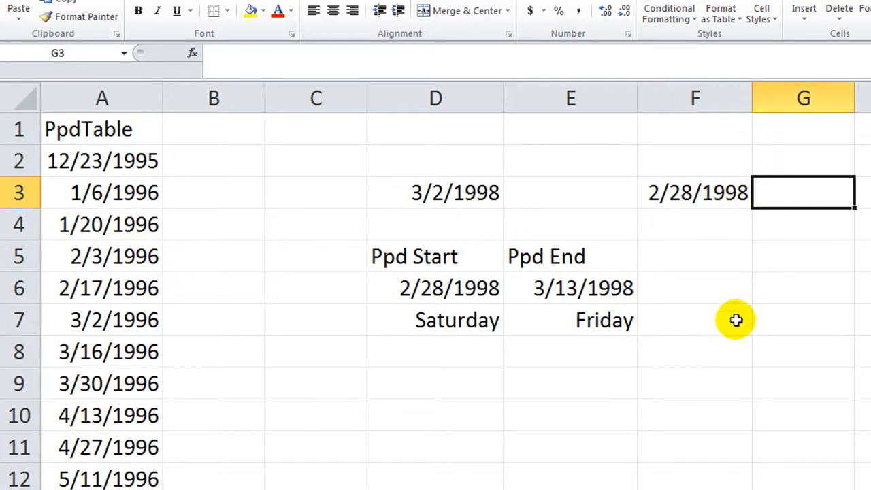
mouse_move(865, 207)
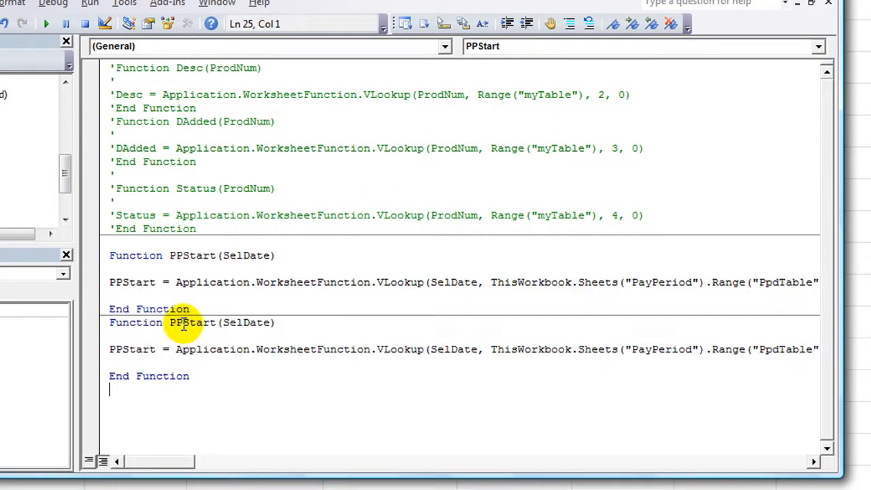
- Rename the pasted PPStart copy to PPEnd, returning PPStart + 13, then return to Excel
text(PPEnd)
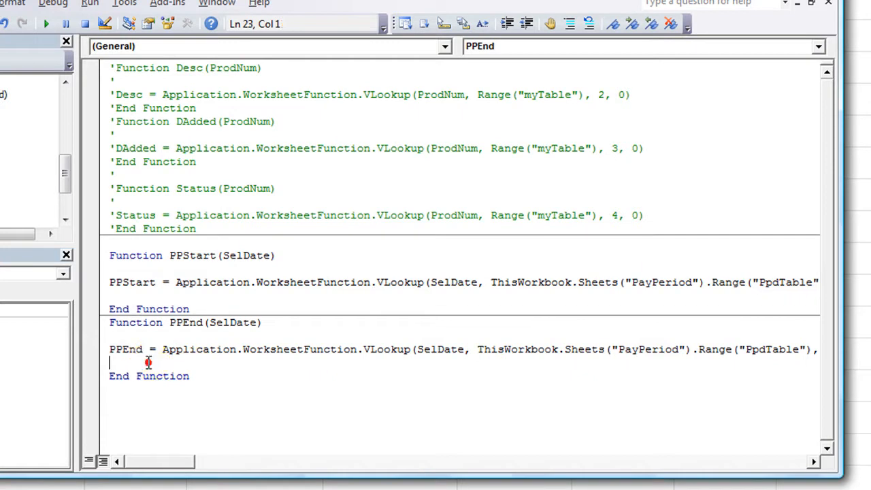
double_click(131, 349)
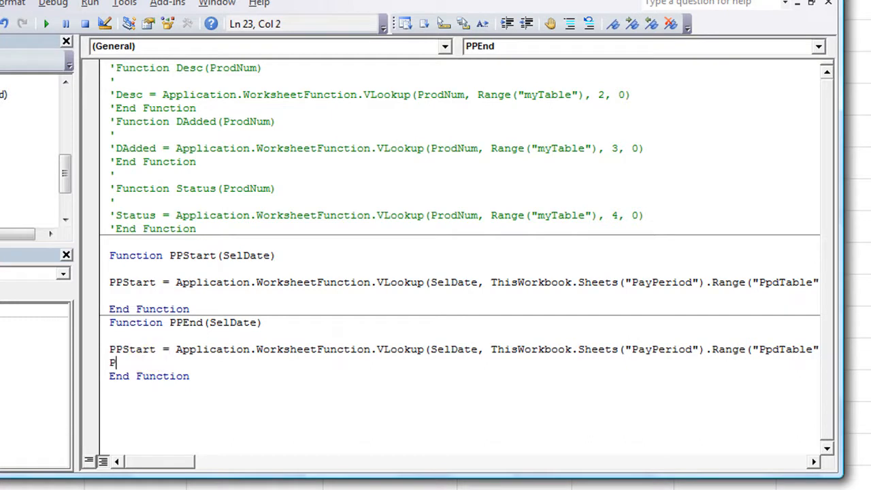
text(PEnd=PP)
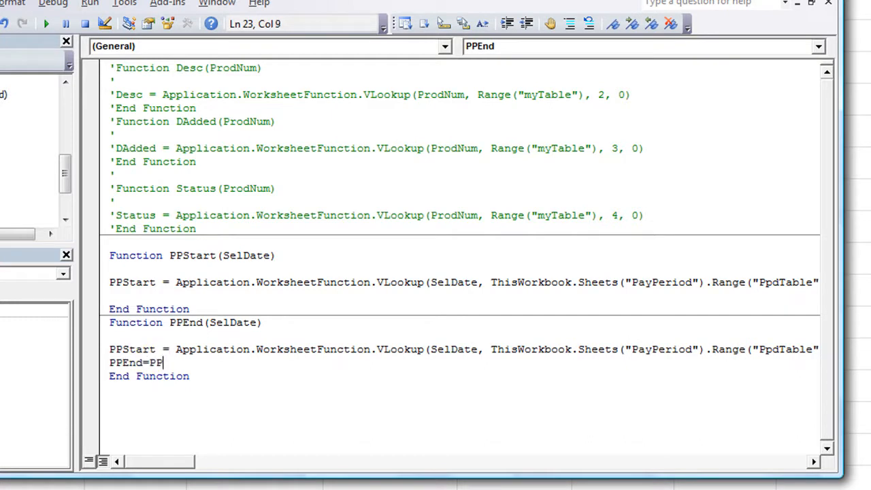
text(Start+)
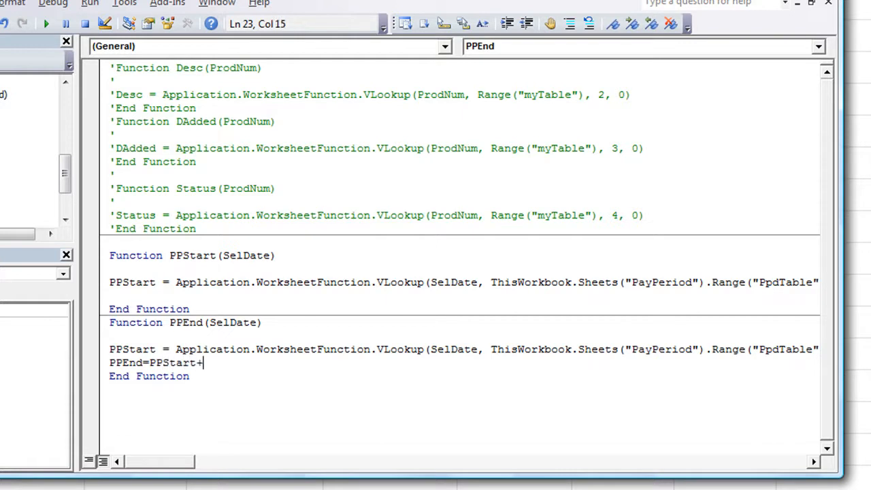
text(13)
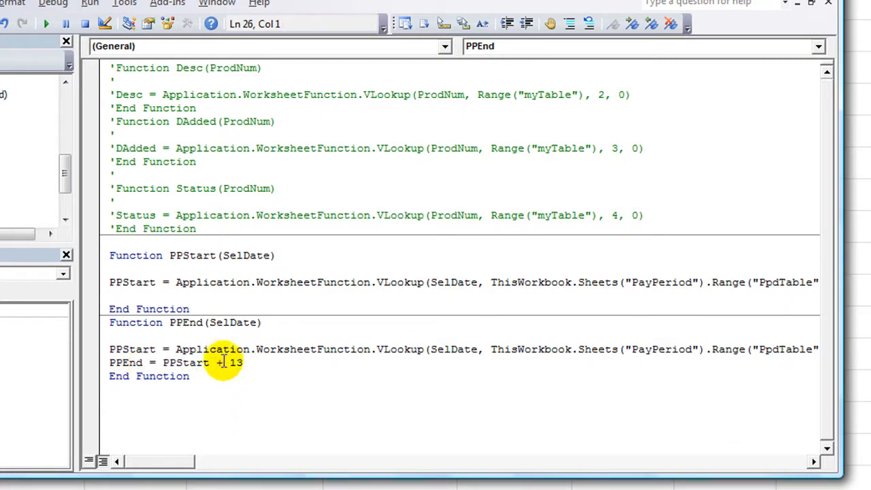
double_click(125, 362)
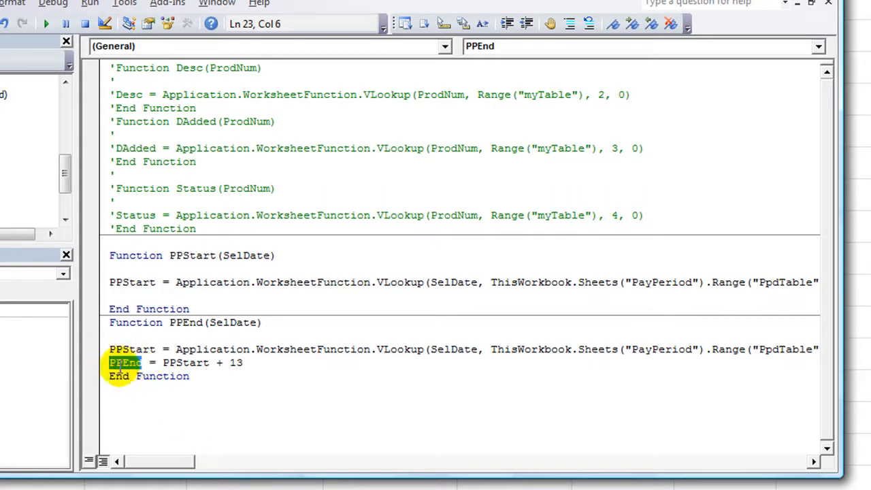
double_click(191, 323)
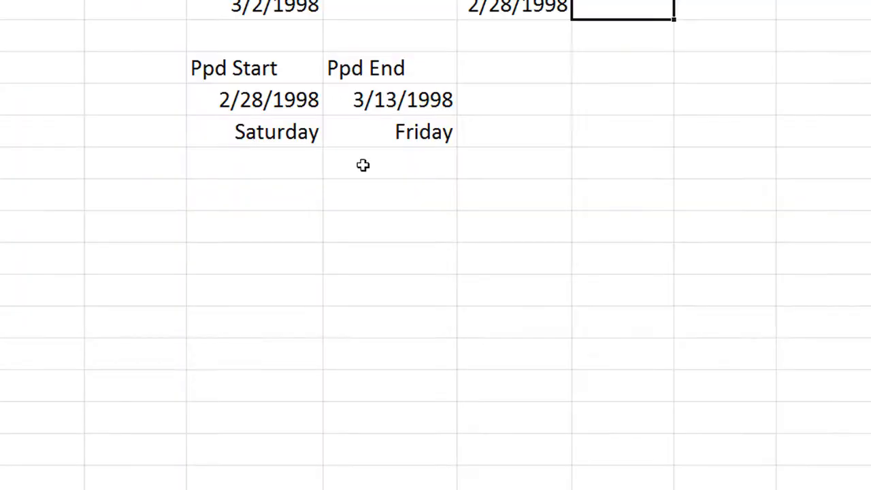
- Enter =PPEnd(D3 in G3, which raises an 'Argument not optional' compile error
text(=p)
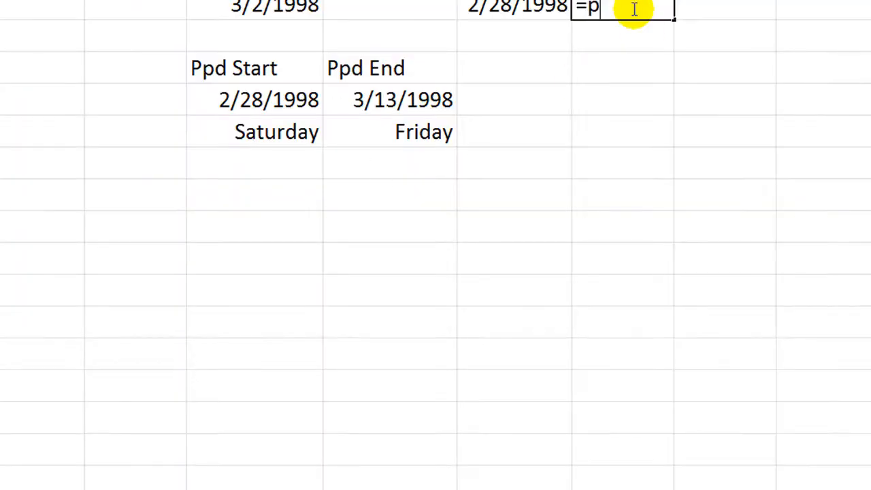
text(PEnd(D3)
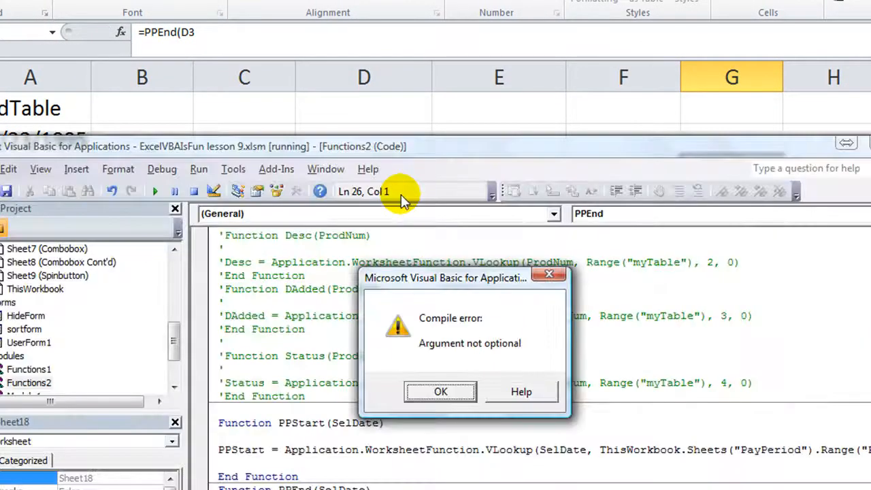
- Dismiss the compile errors and make PPEnd store its lookup in StDate, returning StDate + 13
click(441, 391)
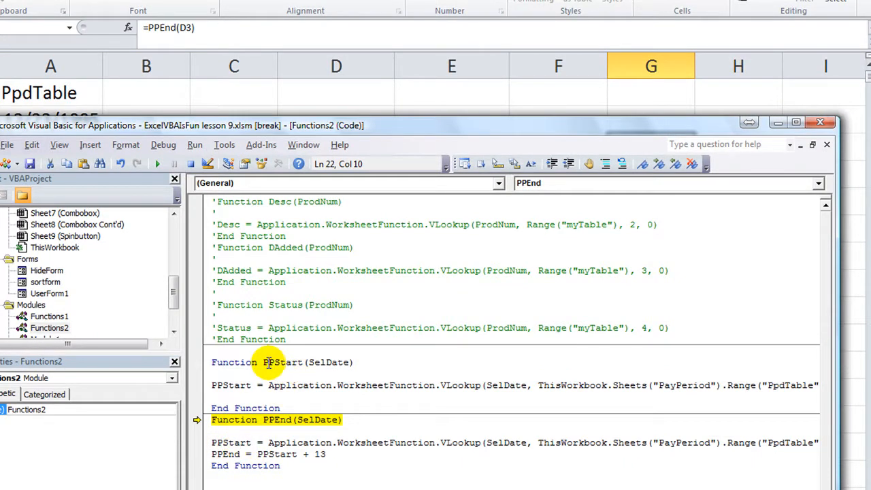
double_click(282, 362)
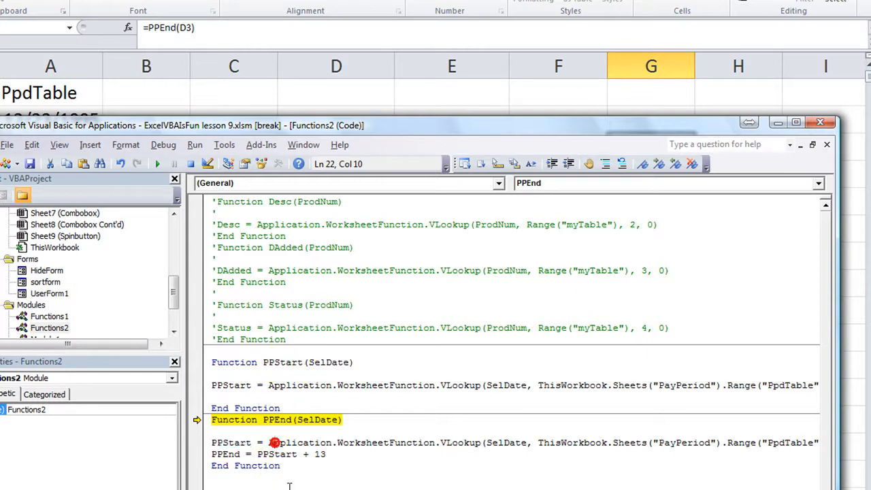
double_click(237, 442)
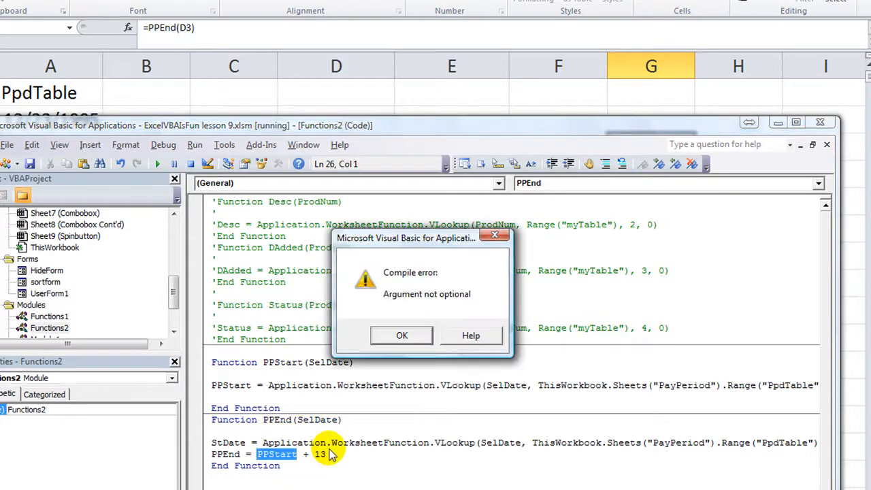
click(402, 335)
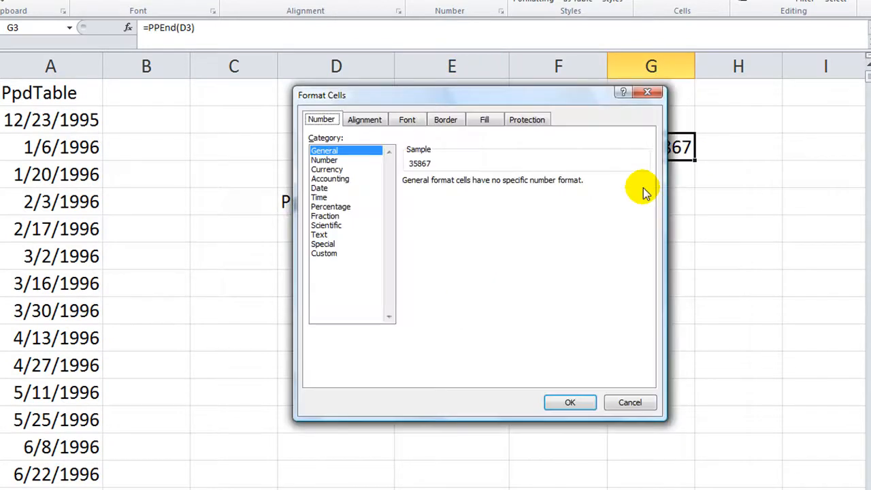
- Format G3 as a date showing 3/13/1998, inspect D3, F3, G3, then clear F3:G3
click(570, 403)
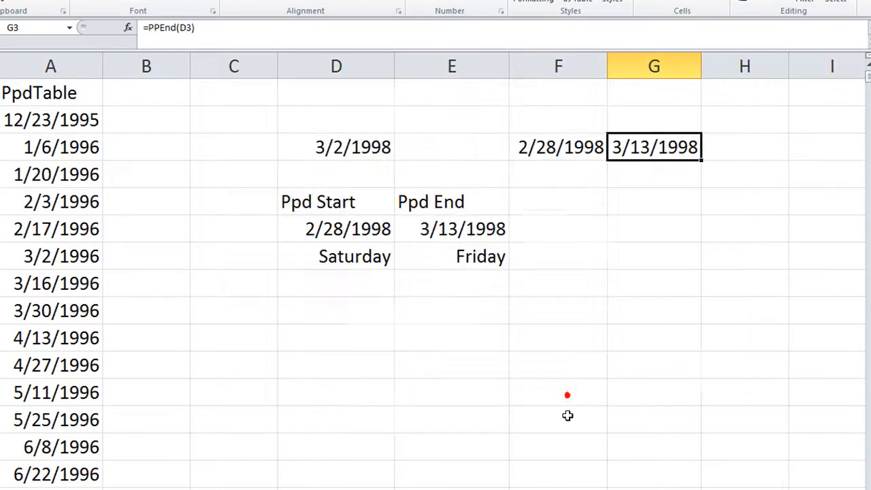
click(336, 147)
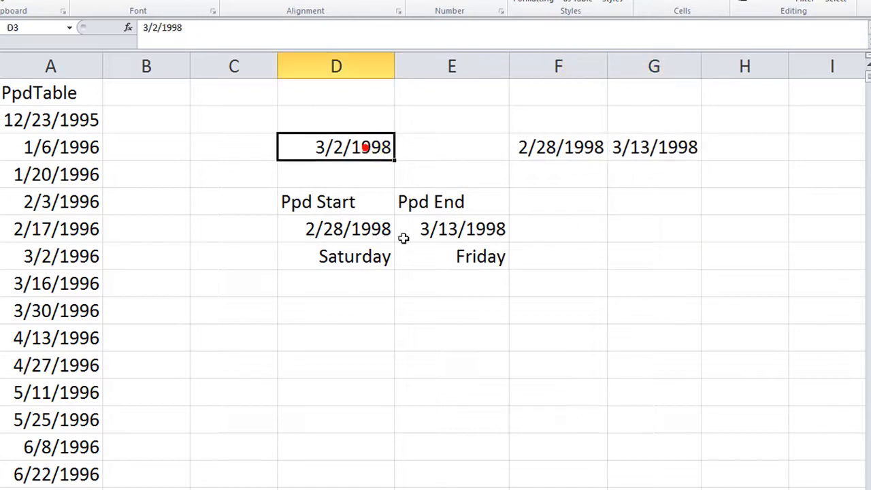
click(560, 147)
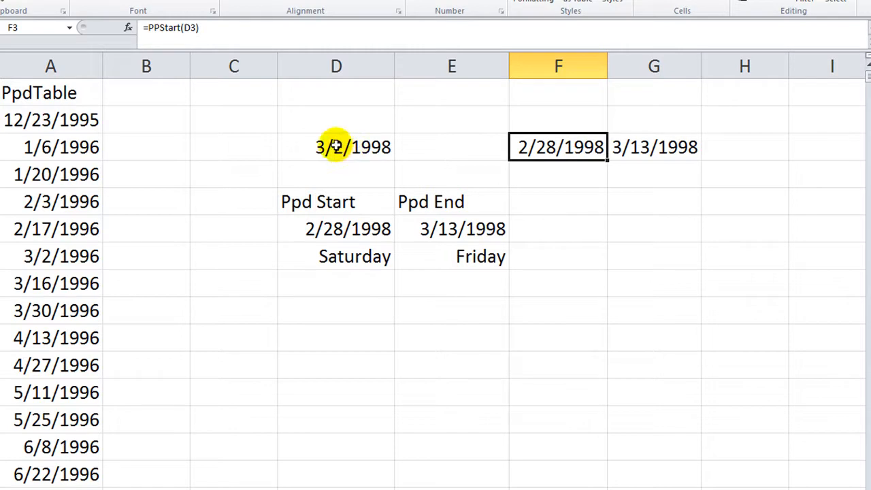
click(654, 147)
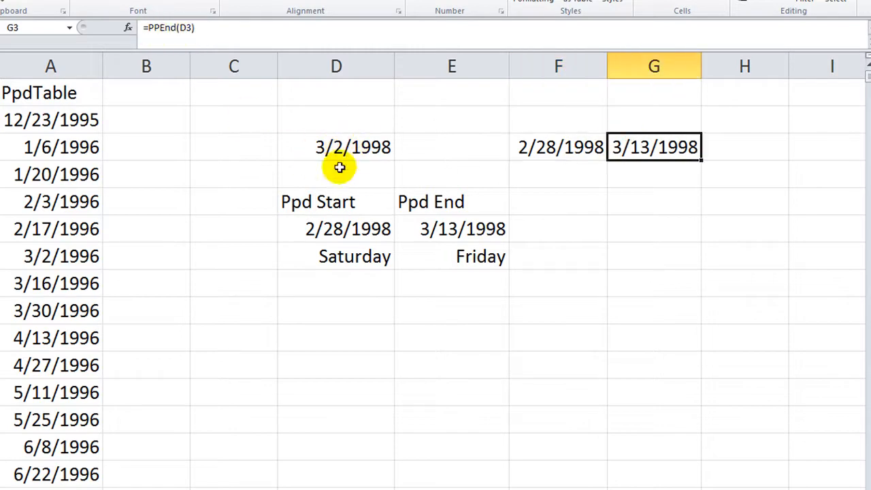
click(558, 147)
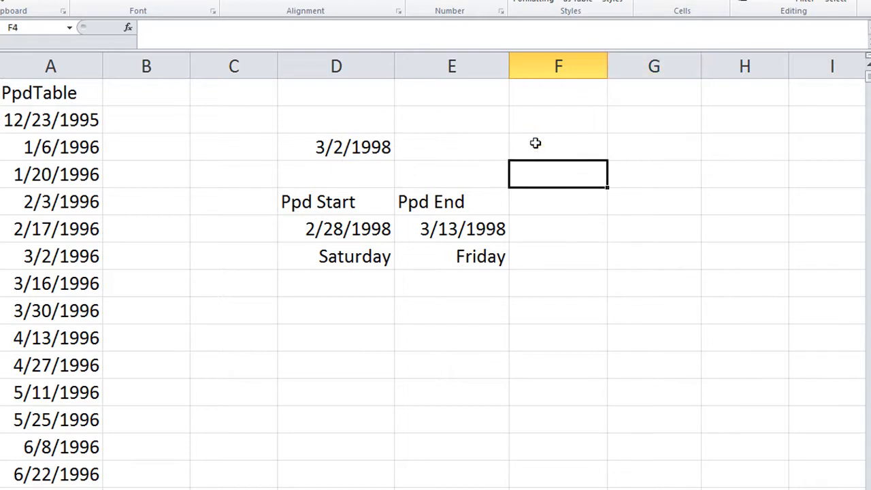
- Re-enter =PPStart(D3) in F3 and =PPEnd(D3) in G3, showing 2/28/1998 and 3/13/1998
text(ppst)
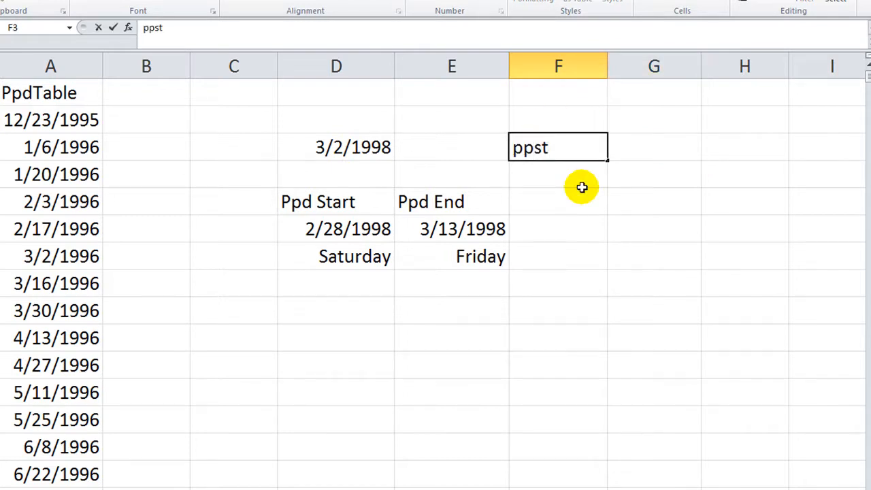
text(=)
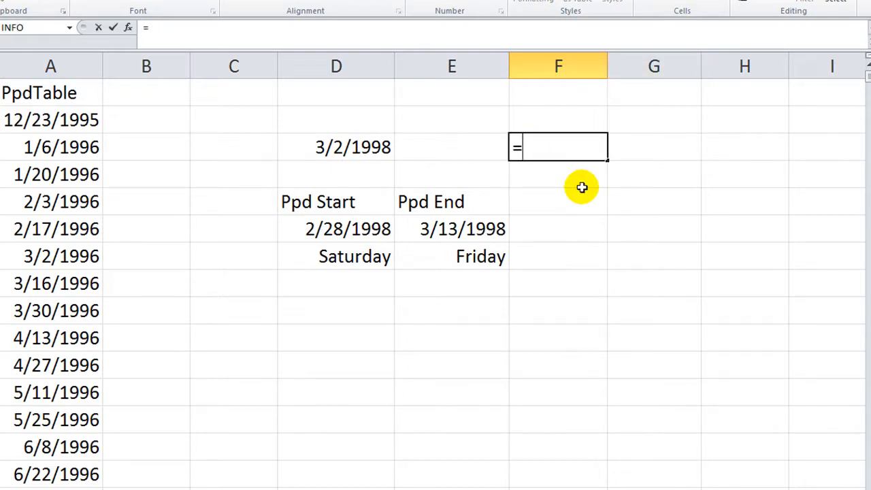
text(pp)
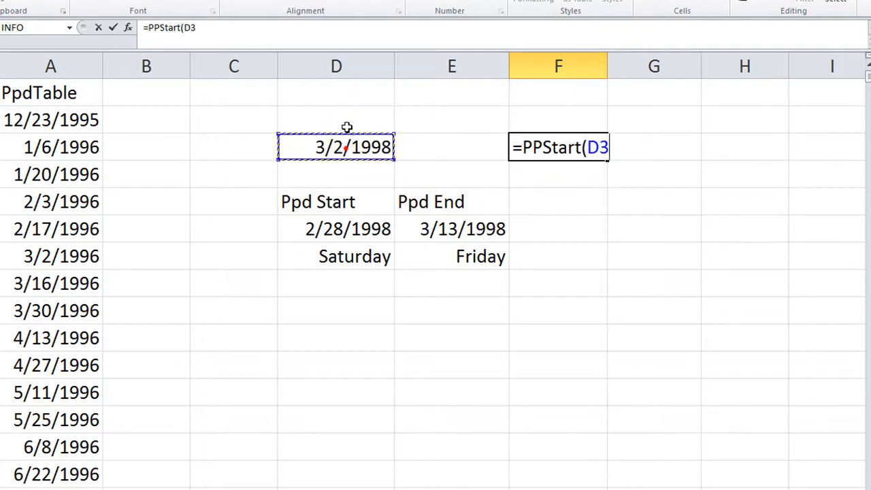
key(Enter)
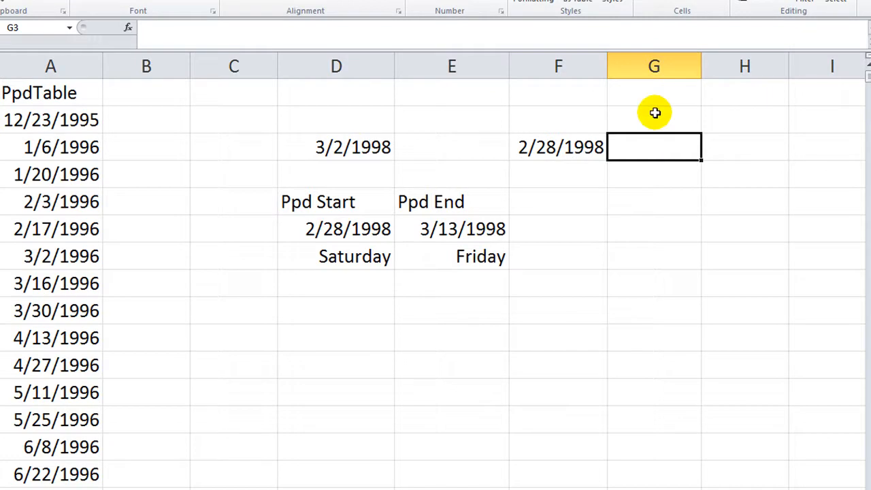
text(=ppe)
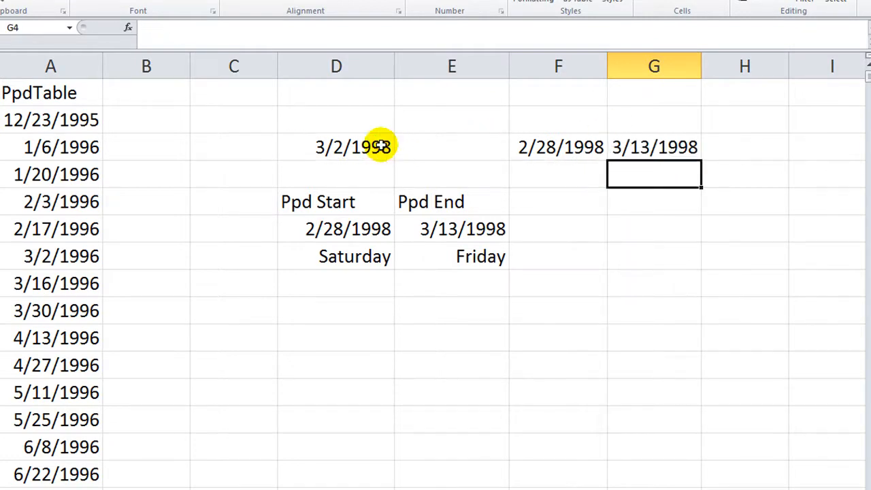
click(336, 147)
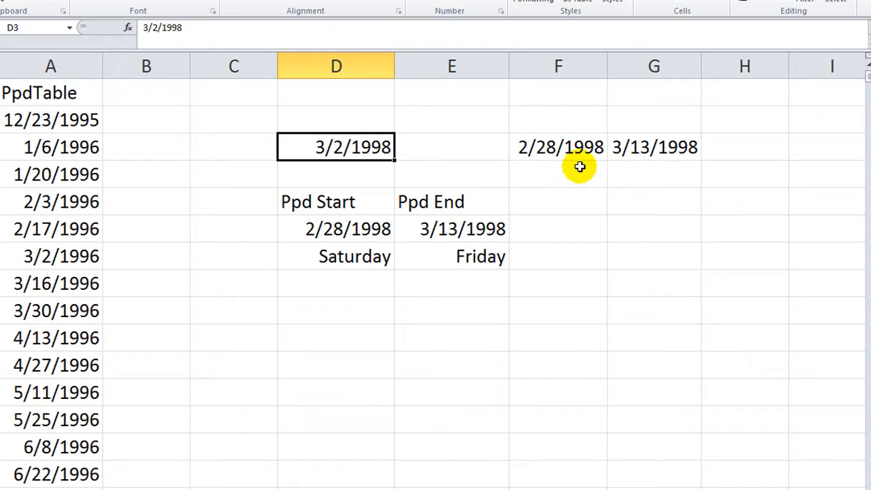
mouse_move(368, 213)
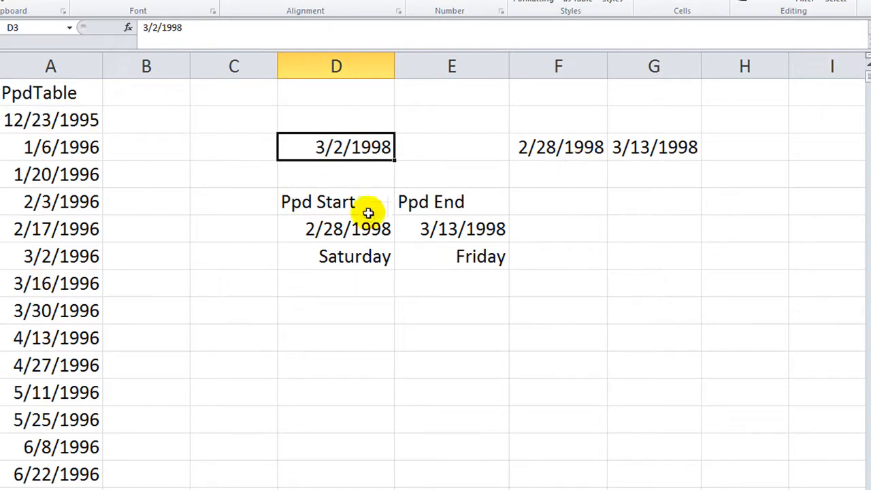
- Change the date in D3 to 2/15/2004
text(2)
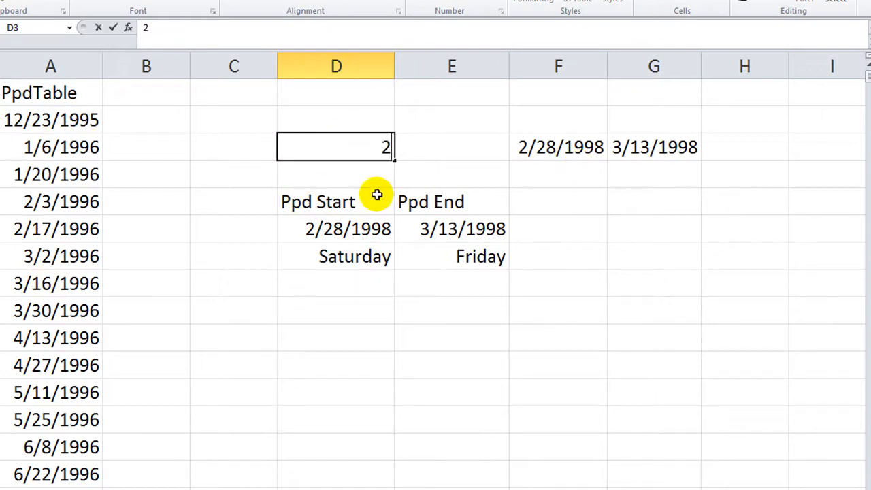
text(/15/)
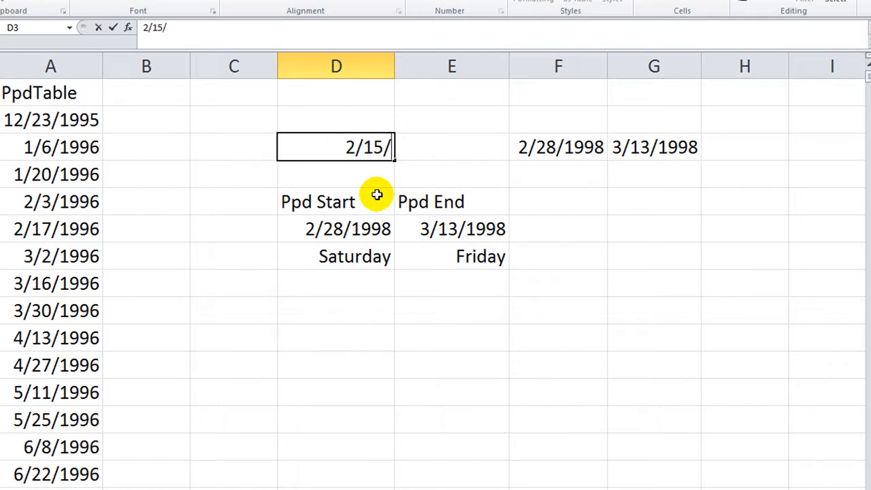
text(2004)
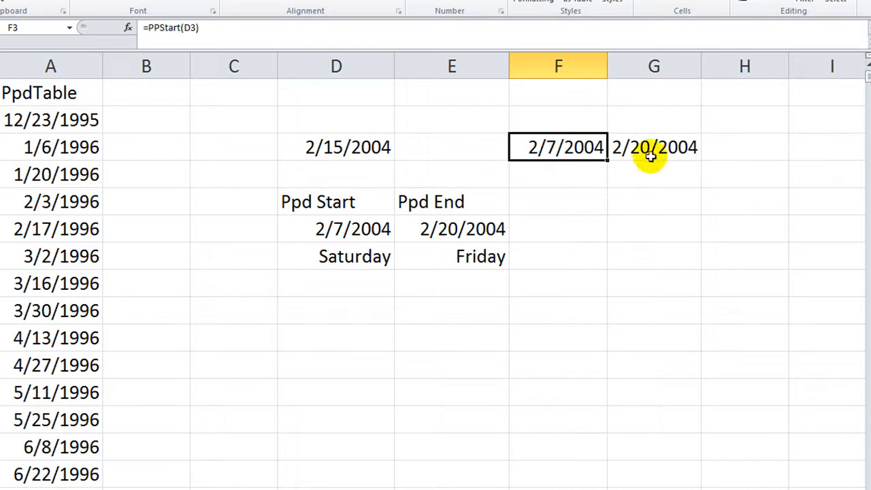
- Compare the F3 and G3 results (2/7/2004, 2/20/2004) with the VLOOKUP formulas below
click(654, 147)
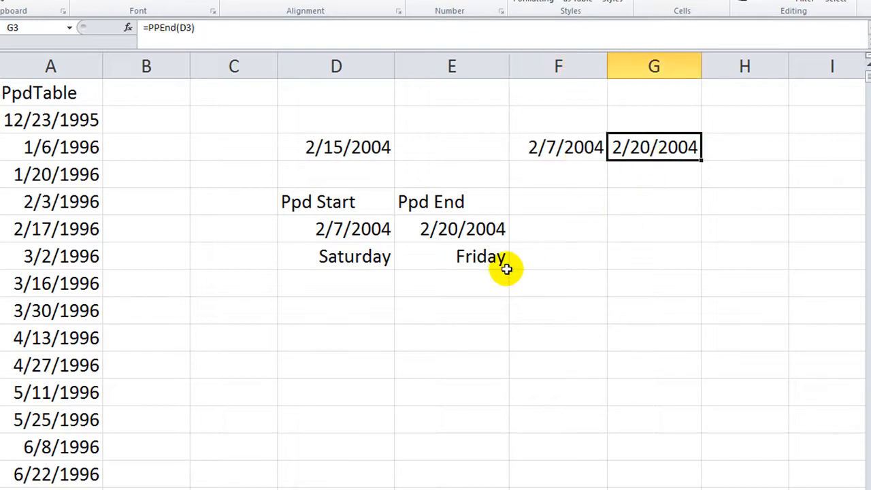
click(452, 228)
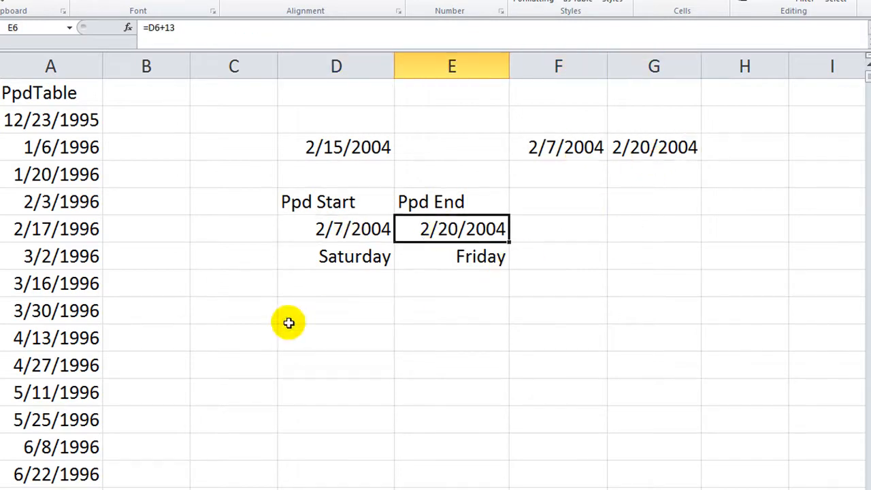
mouse_move(236, 273)
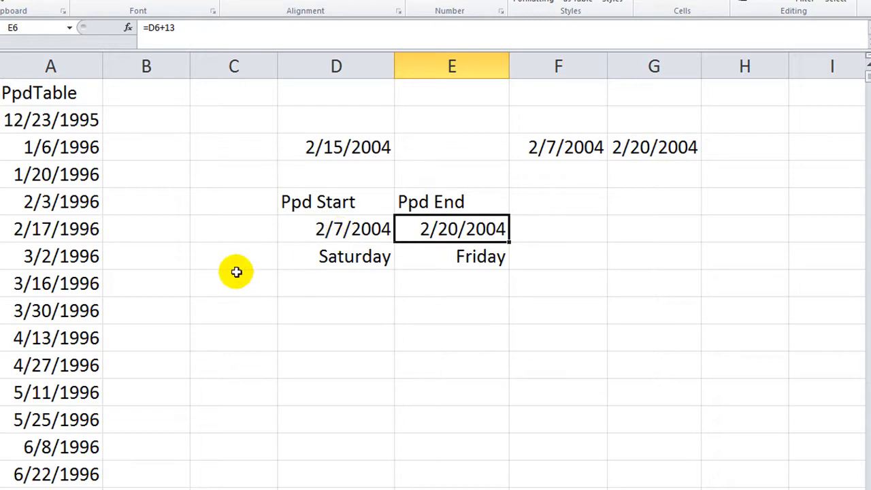
mouse_move(504, 199)
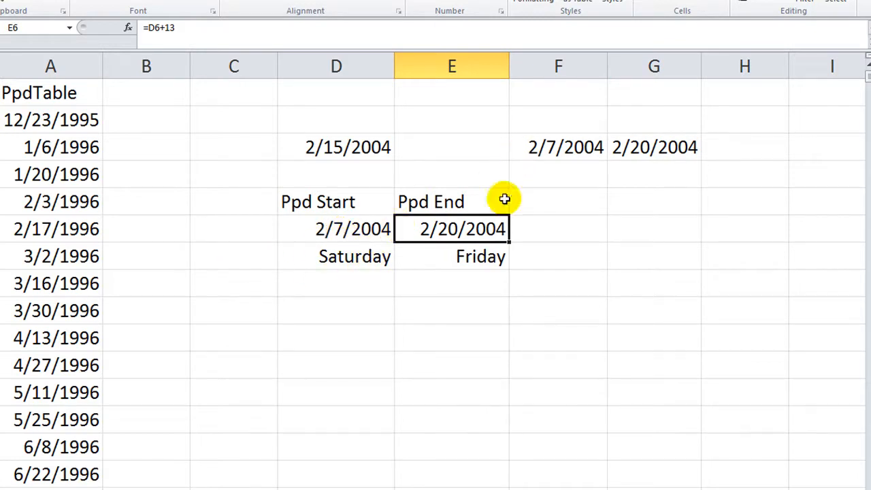
click(336, 228)
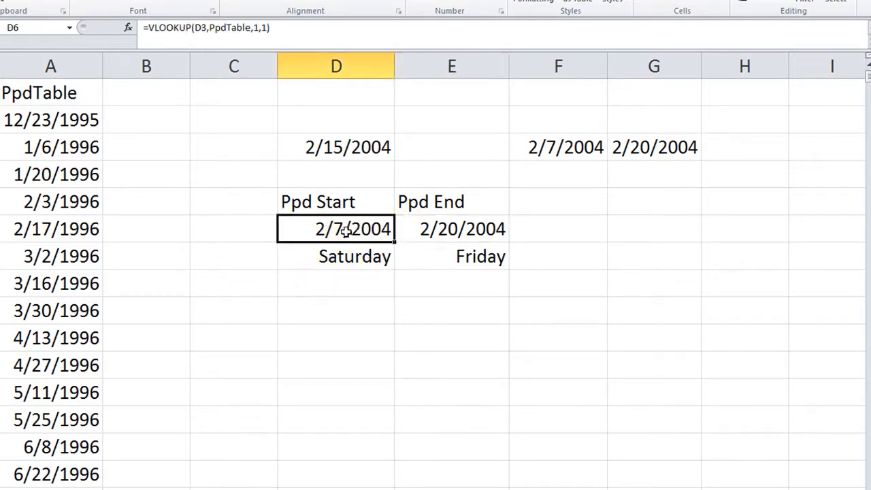
click(565, 147)
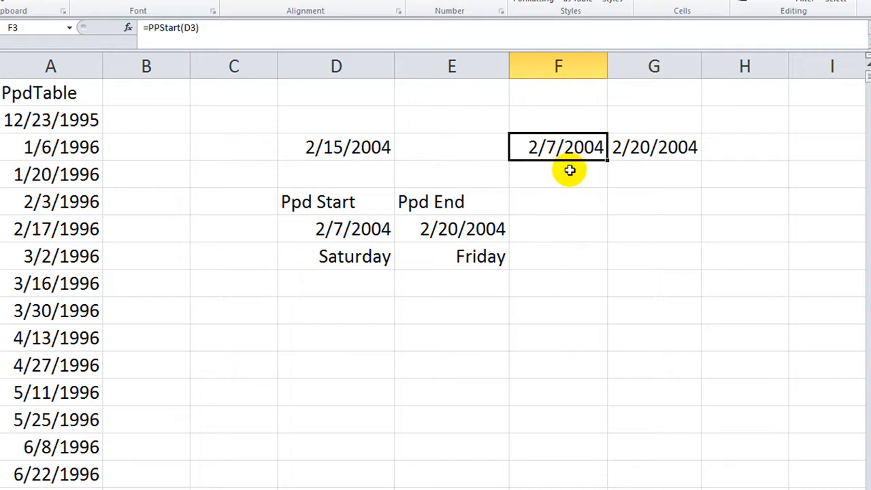
mouse_move(545, 140)
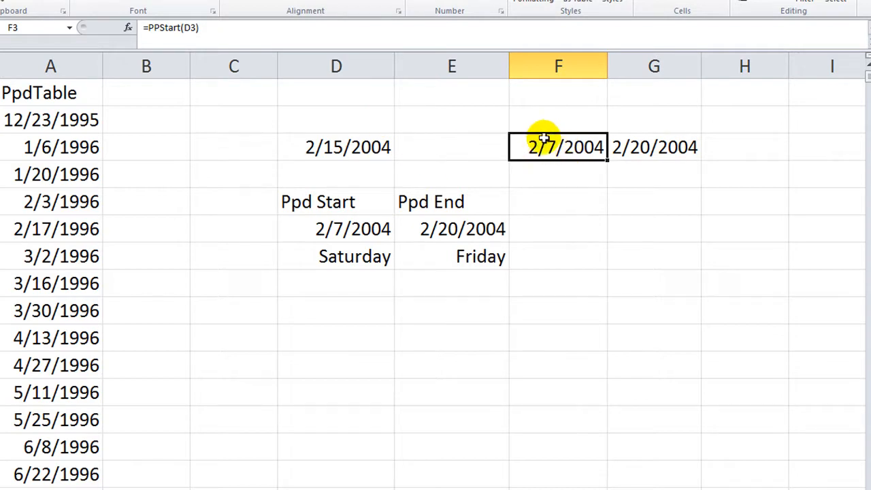